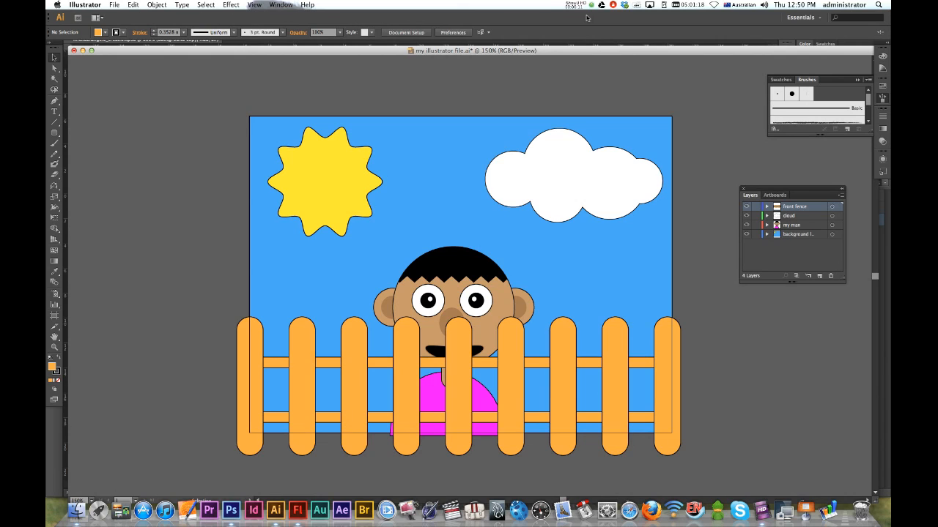
mouse_move(608, 96)
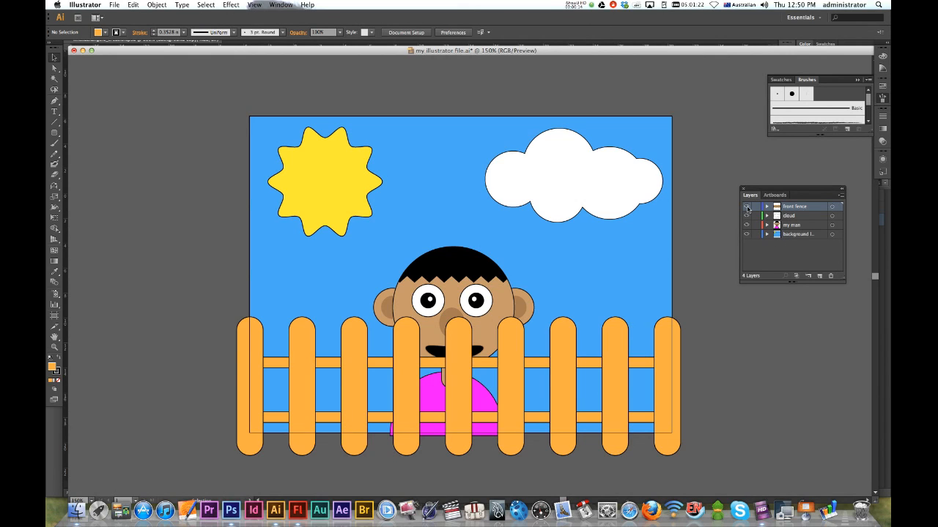
- Check the background layer's visibility and bring up the Symbols library panel
click(747, 207)
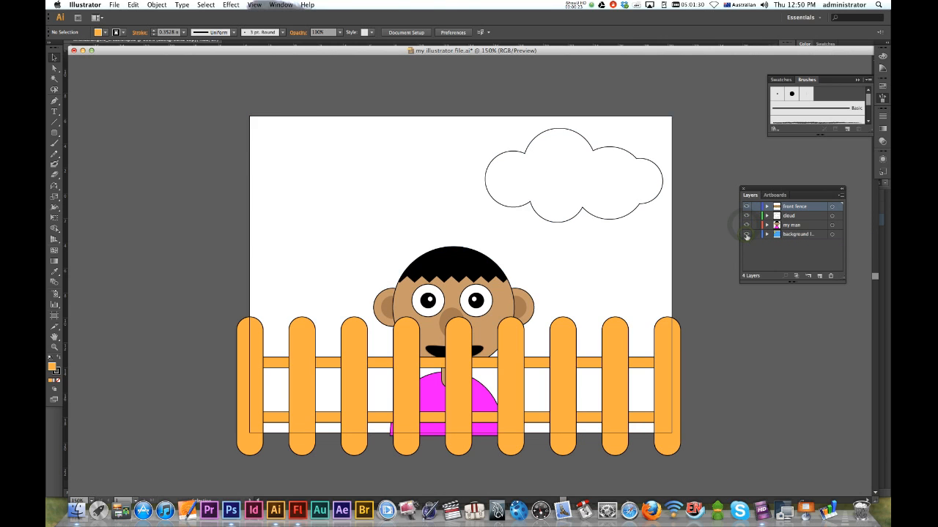
click(748, 235)
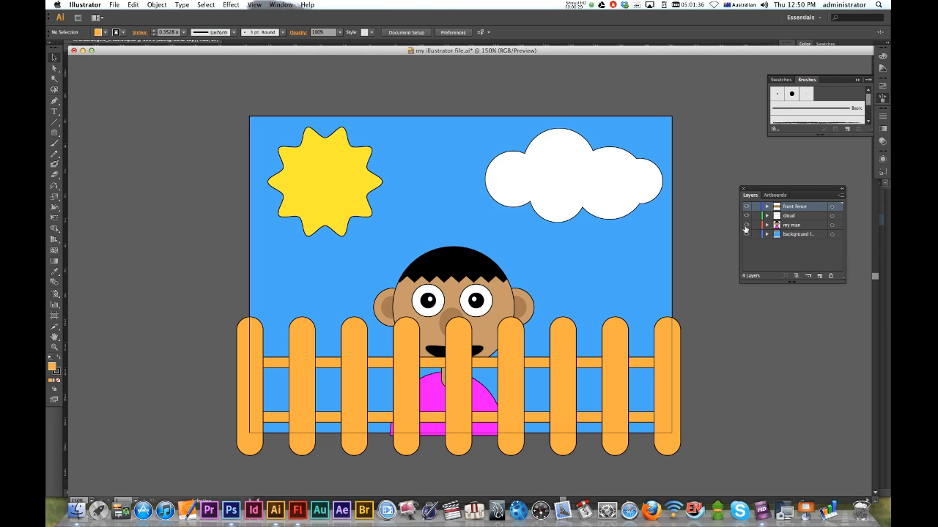
mouse_move(756, 226)
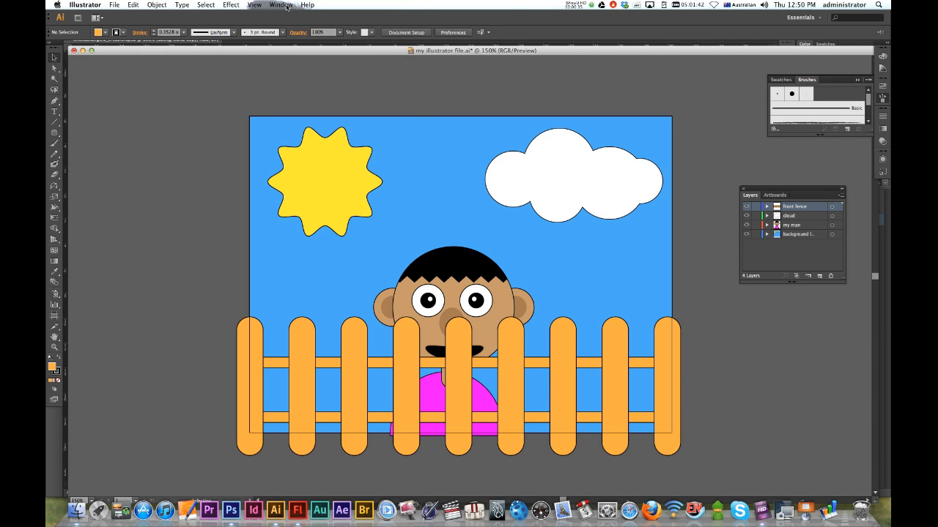
click(282, 5)
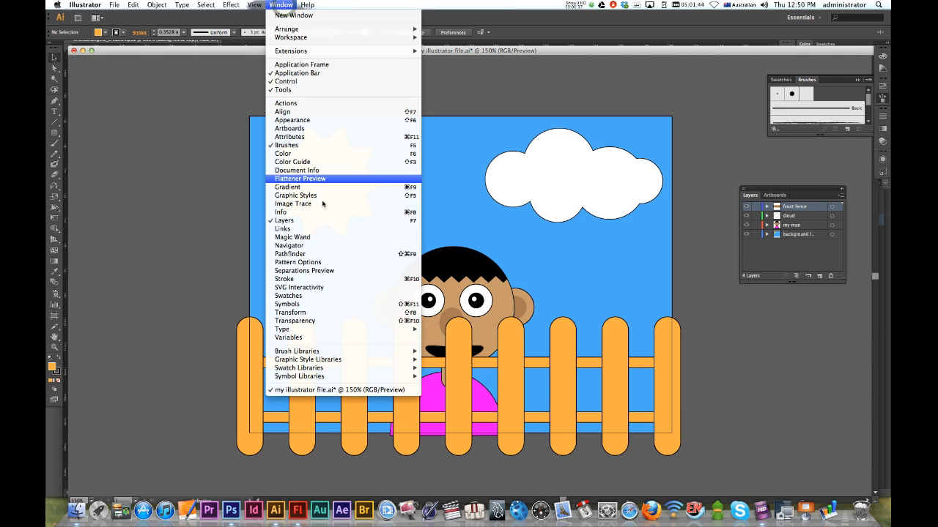
mouse_move(328, 303)
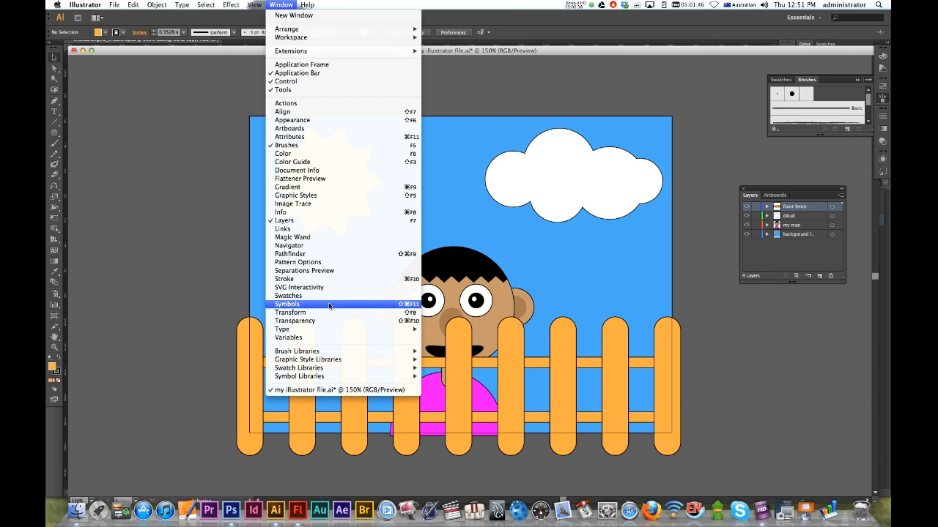
click(287, 303)
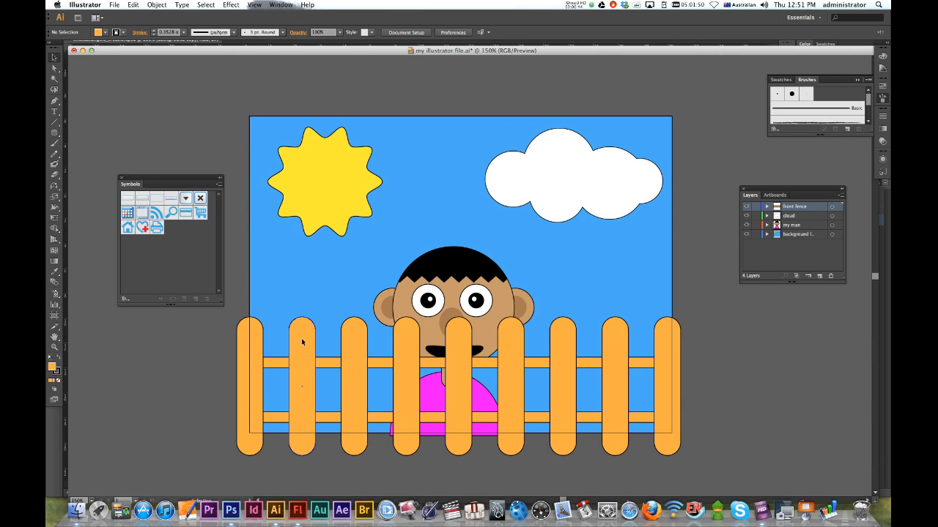
- Add the fence artwork as a Graphic symbol named 'fence symbol'
click(301, 340)
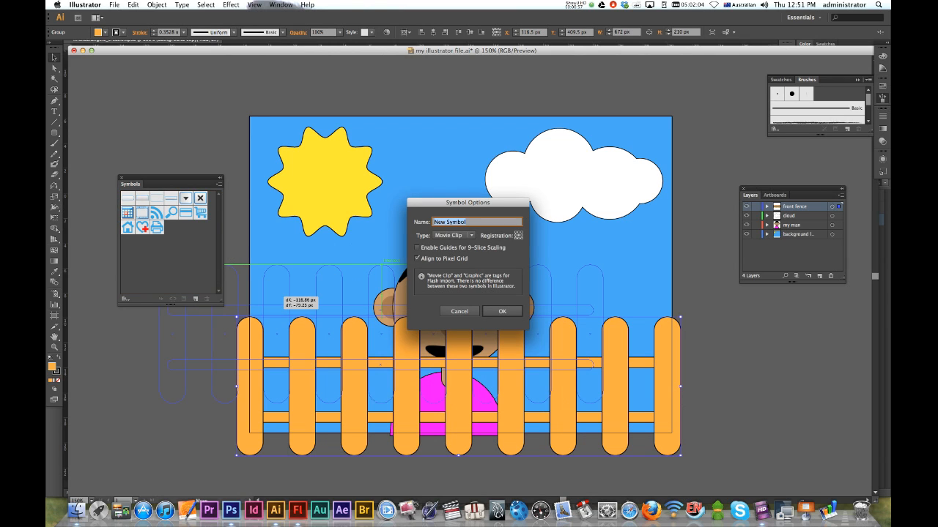
text(fence sym)
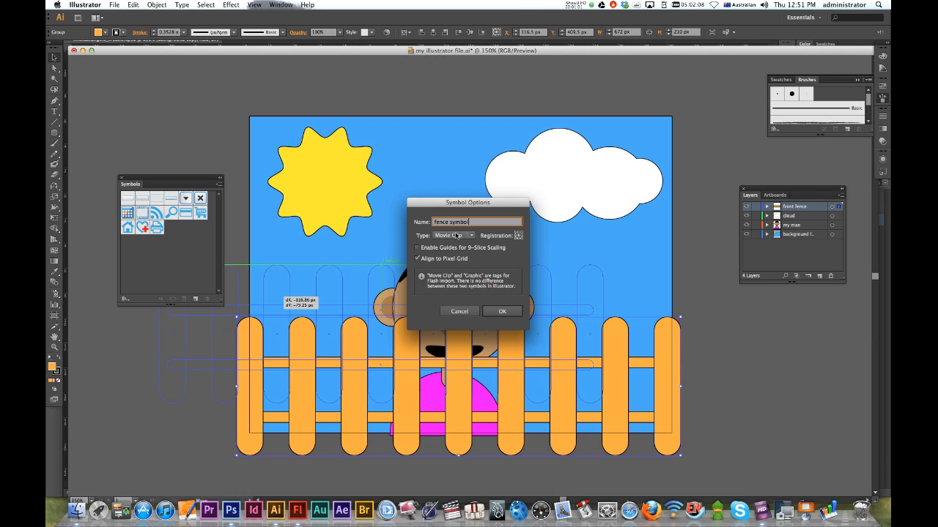
click(453, 235)
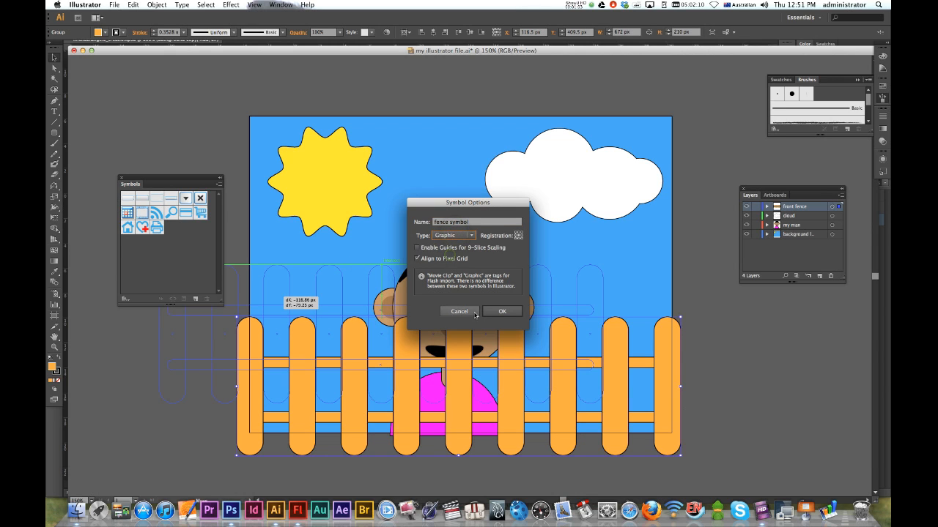
click(501, 310)
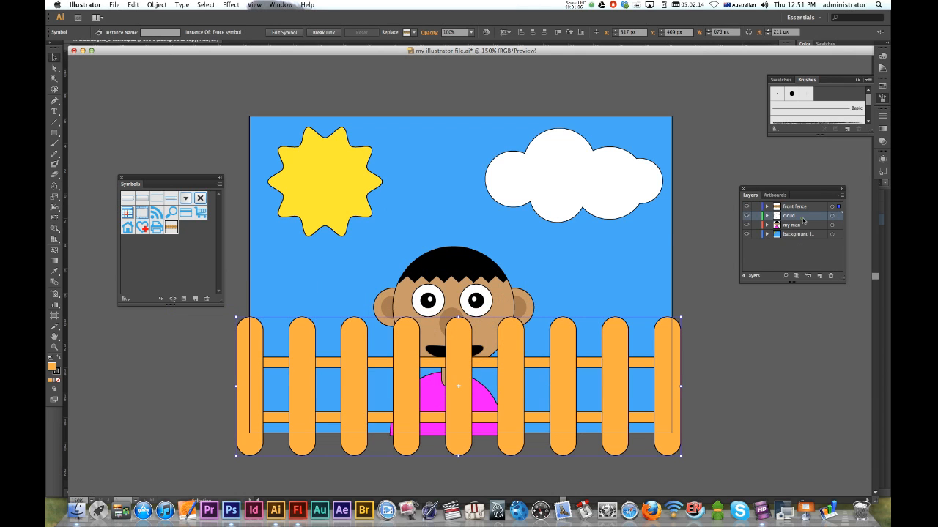
- Add the cloud artwork as a Graphic symbol named 'cloud symbol'
click(587, 179)
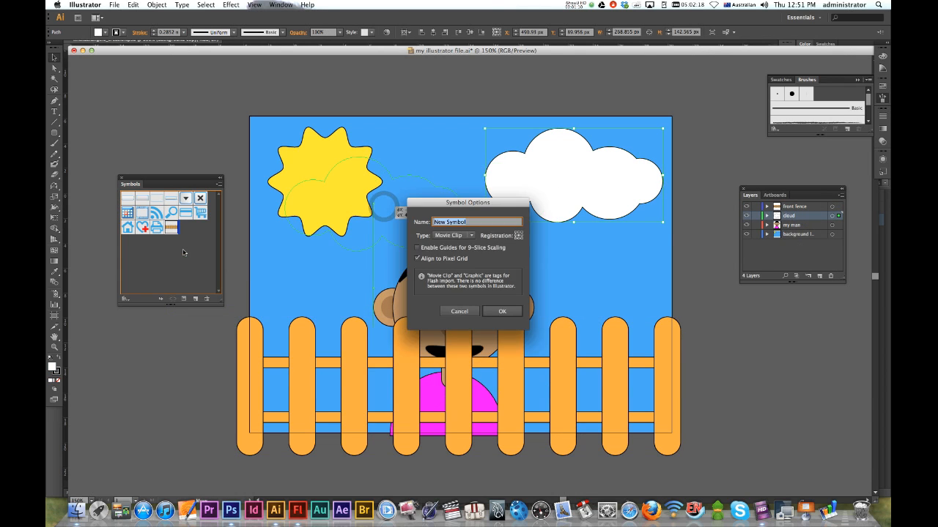
text(cloud)
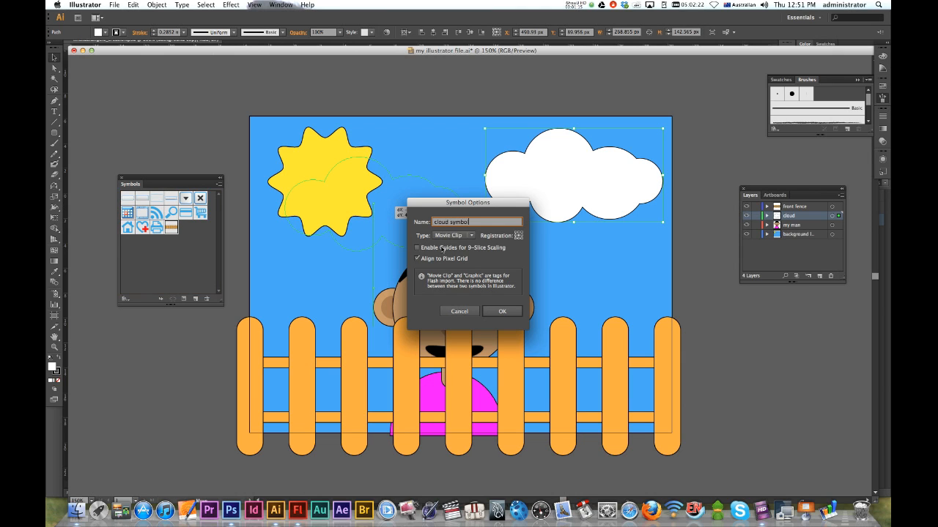
click(453, 234)
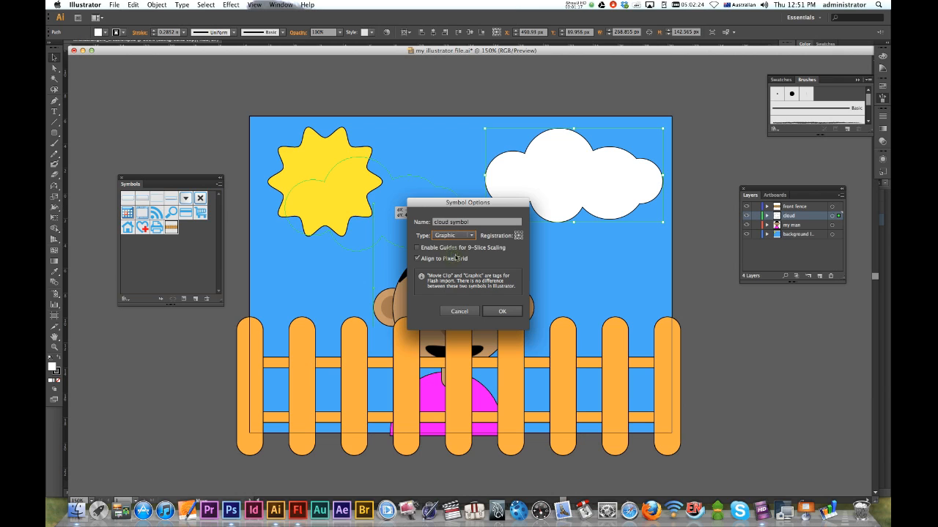
click(503, 310)
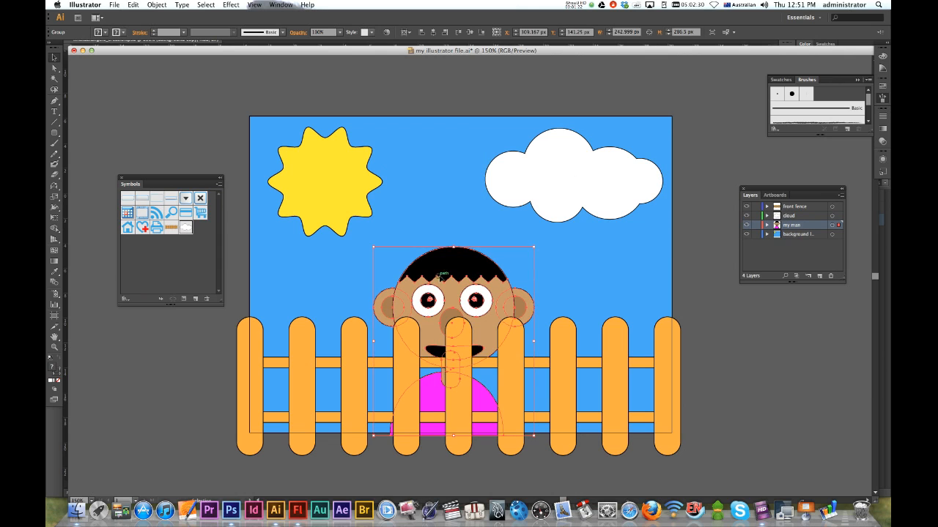
- Drag the boy artwork into the library as a Movie Clip symbol named 'man symbol'
drag(454, 308, 293, 308)
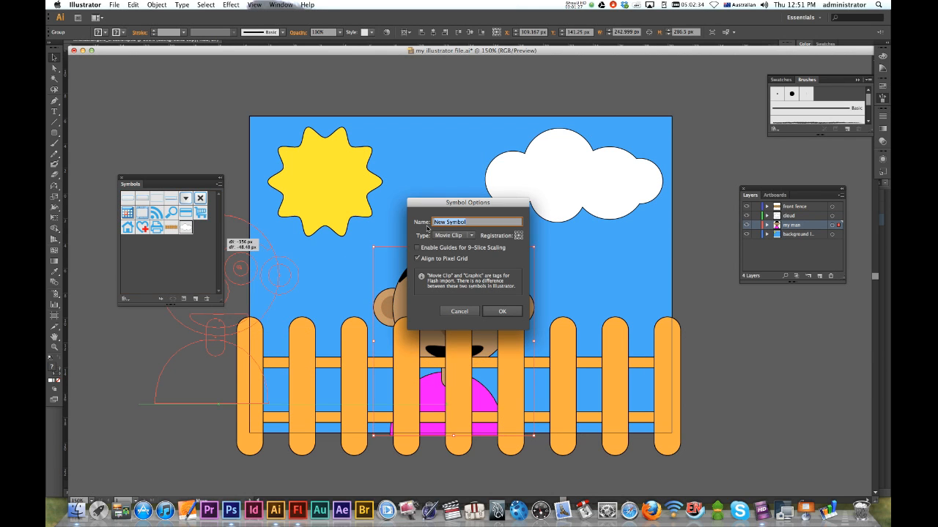
text(man symbol)
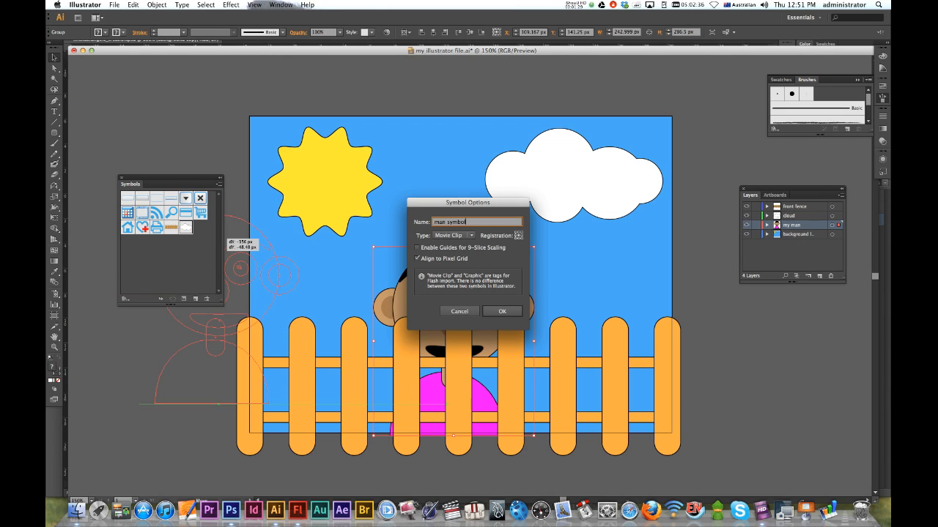
click(454, 234)
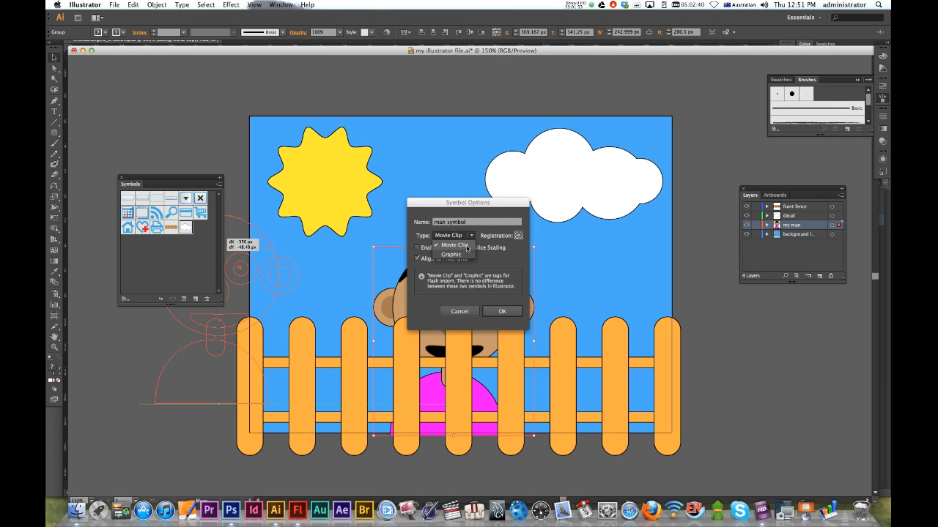
click(454, 245)
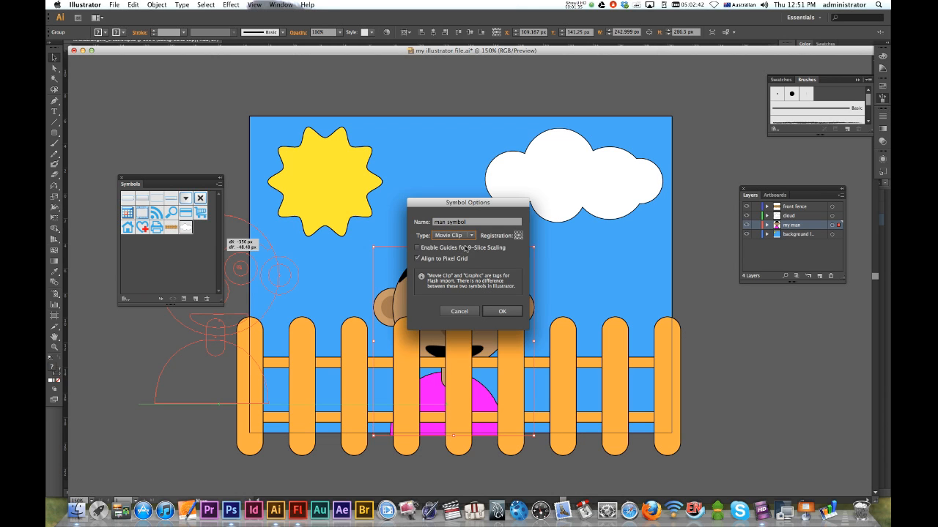
click(501, 310)
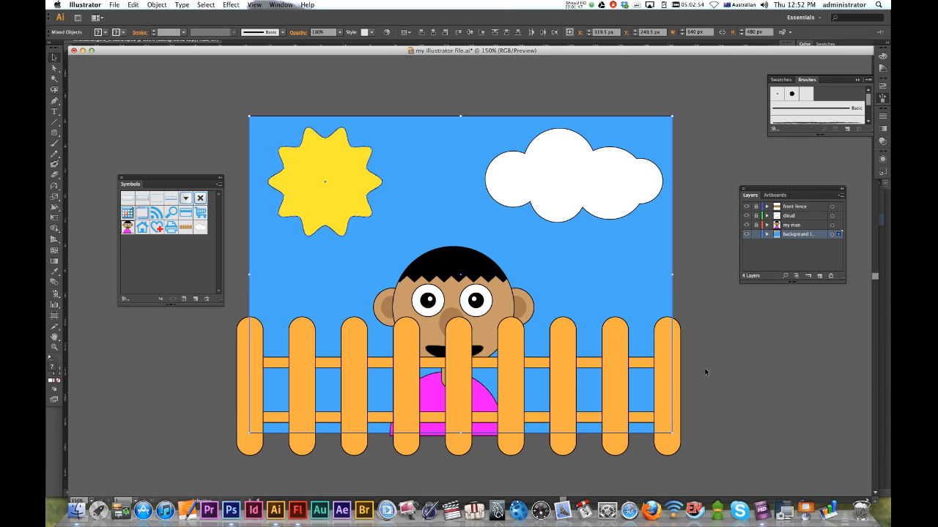
mouse_move(491, 334)
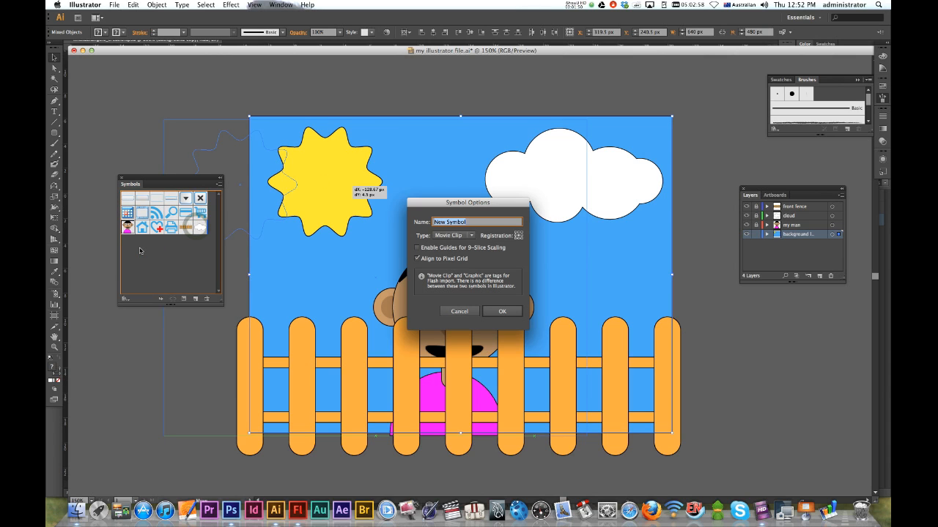
- Add the sky-and-sun artwork as Movie Clip 'background symbol' and save the illustration
text(background)
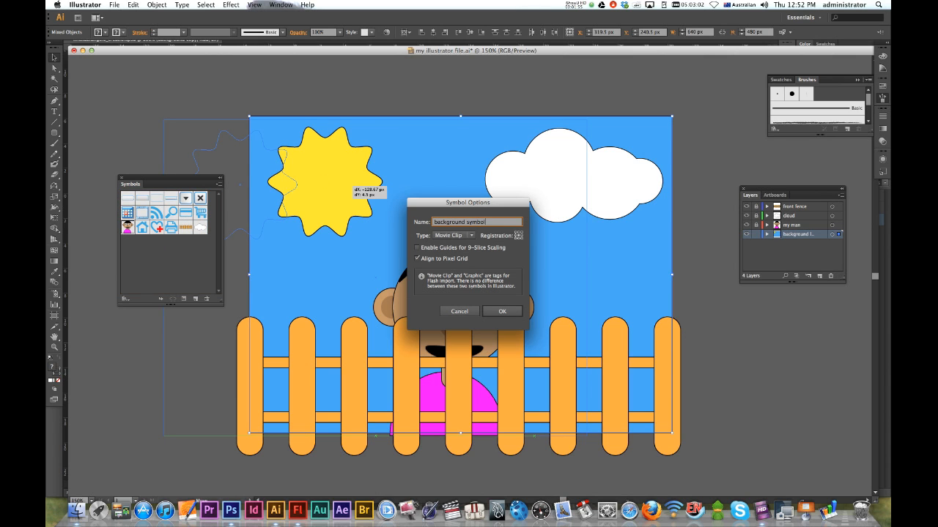
click(501, 310)
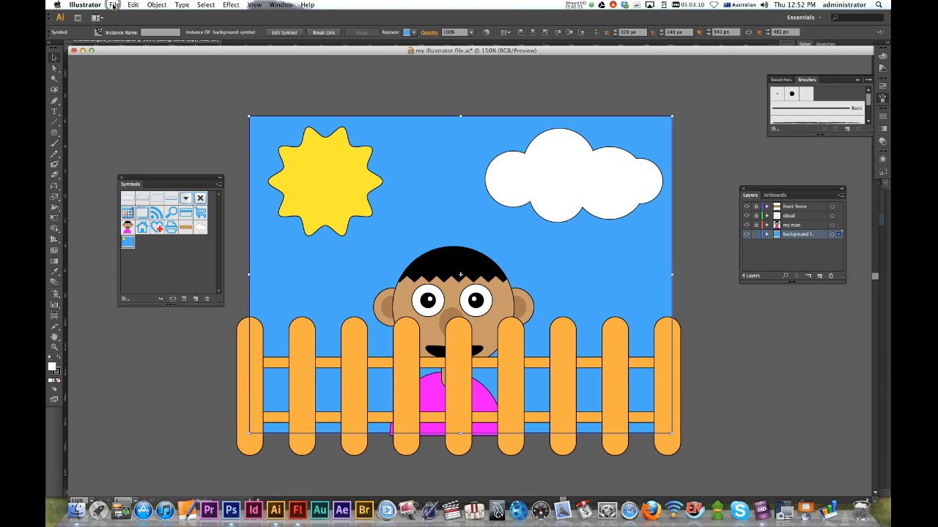
click(114, 6)
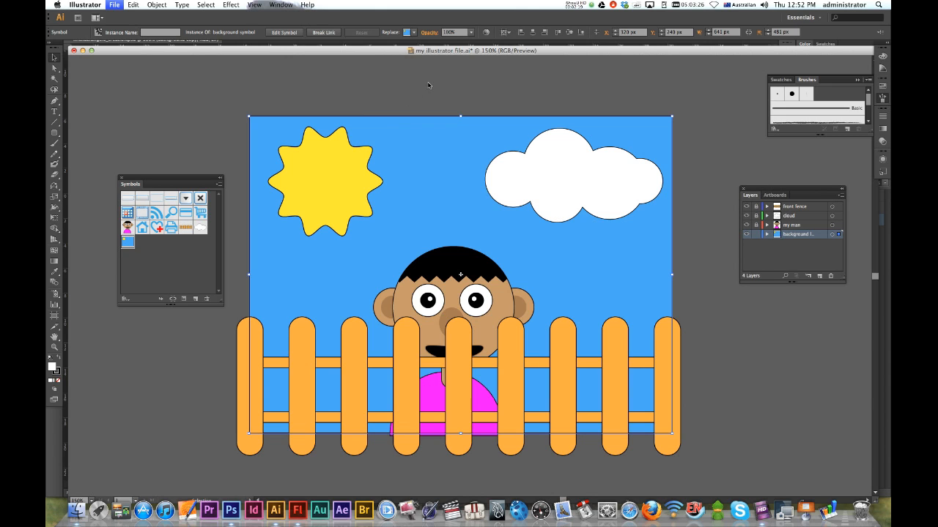
key(cmd+s)
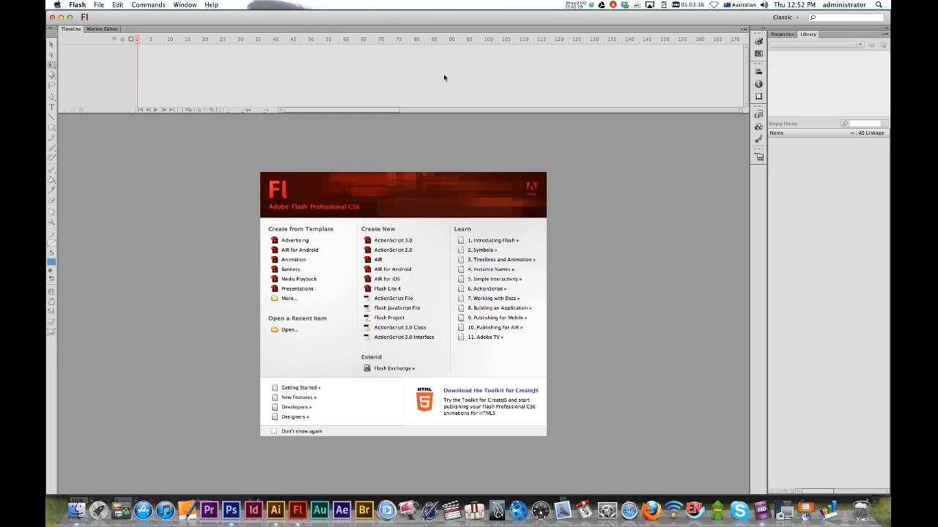
mouse_move(437, 245)
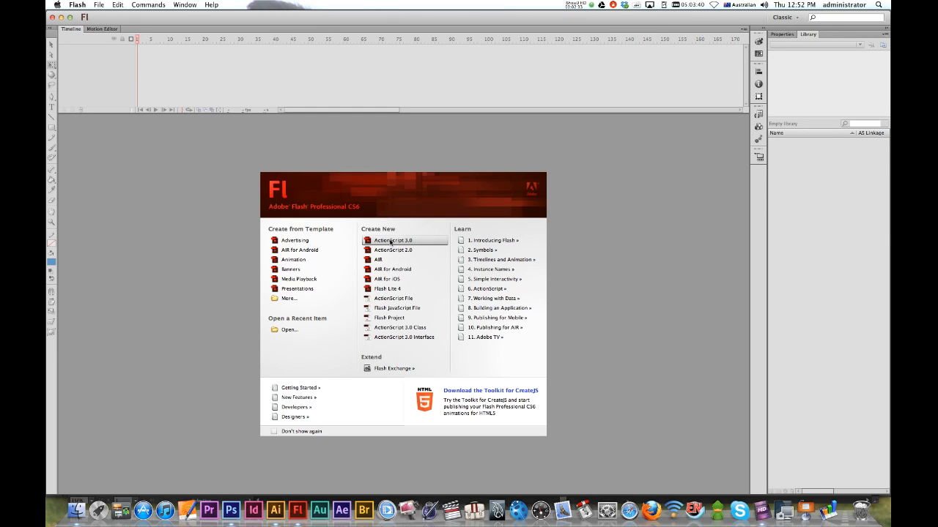
- Create a new blank ActionScript 3.0 document from the Welcome screen
click(393, 241)
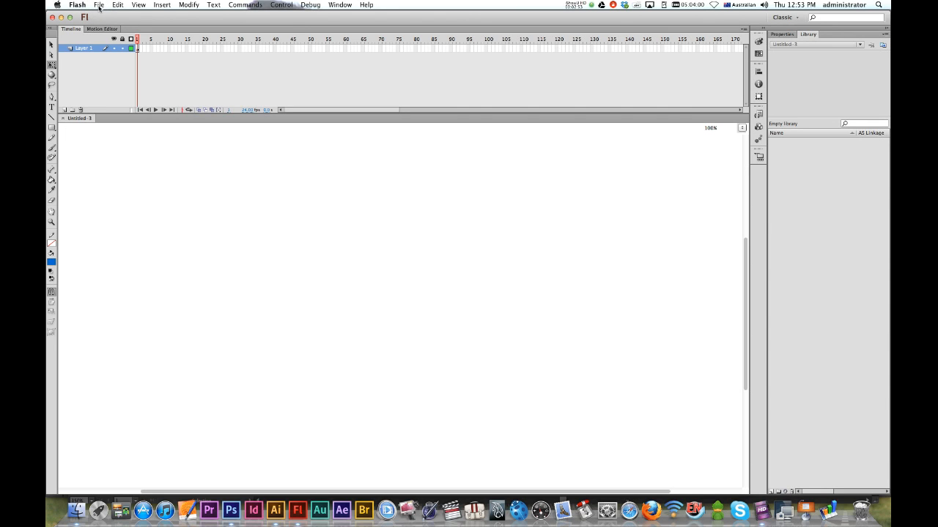
click(100, 5)
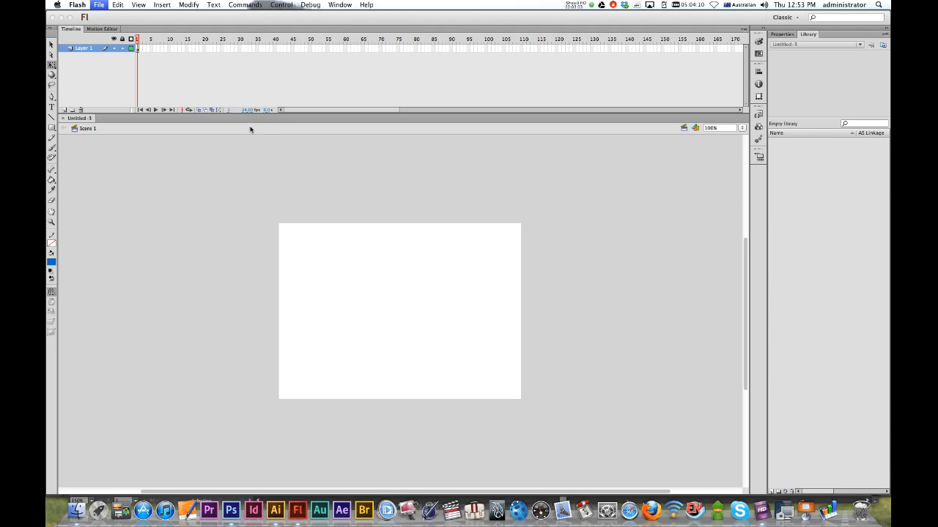
- Import to Stage and choose 'my illustrator file.ai' from the import-to-flash folder
click(99, 5)
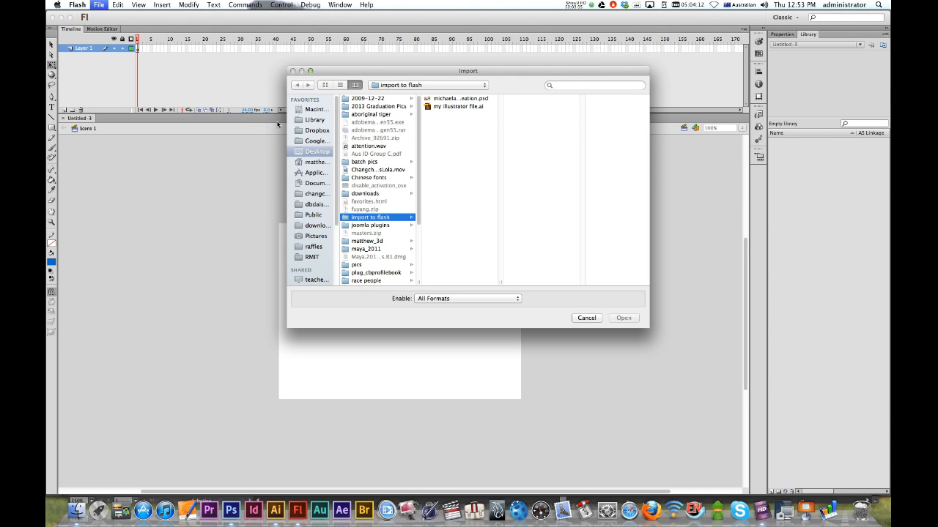
click(457, 105)
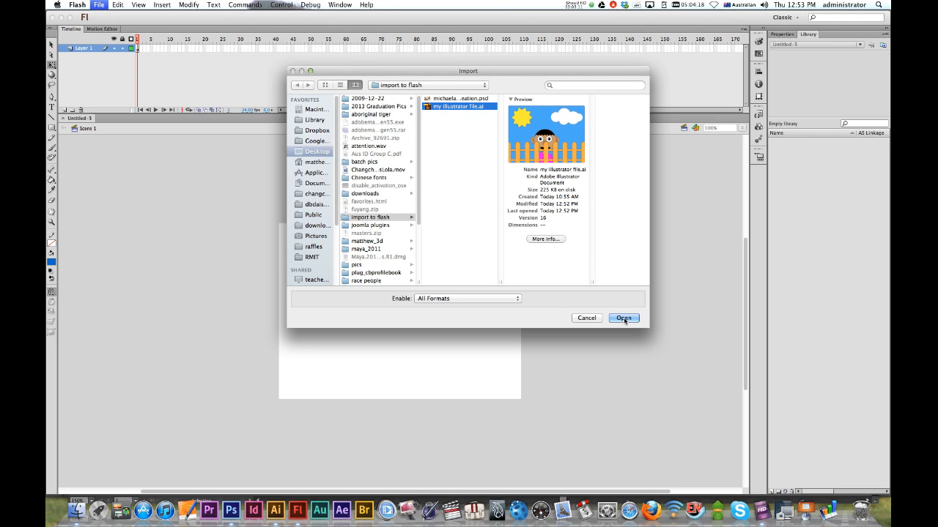
click(624, 318)
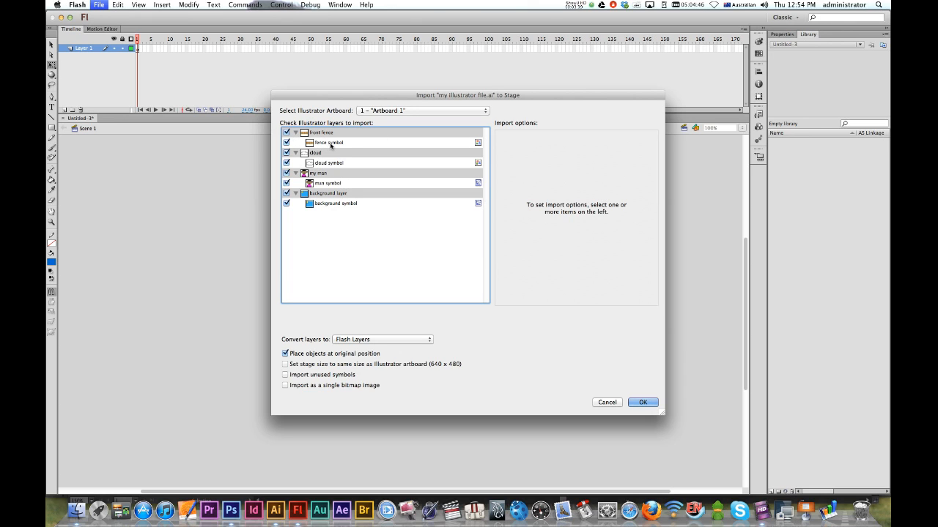
- Import with layers converted to Flash Layers and the stage sized to the Illustrator artboard
click(328, 142)
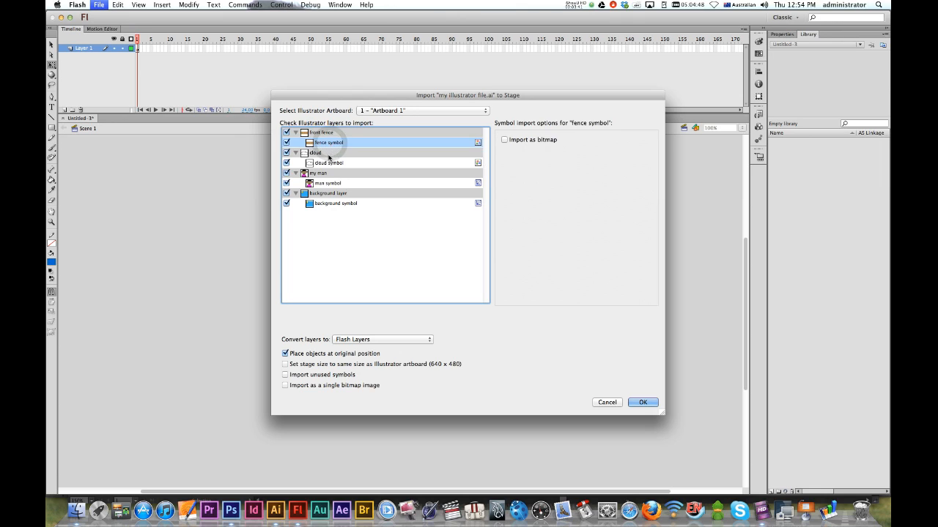
click(328, 161)
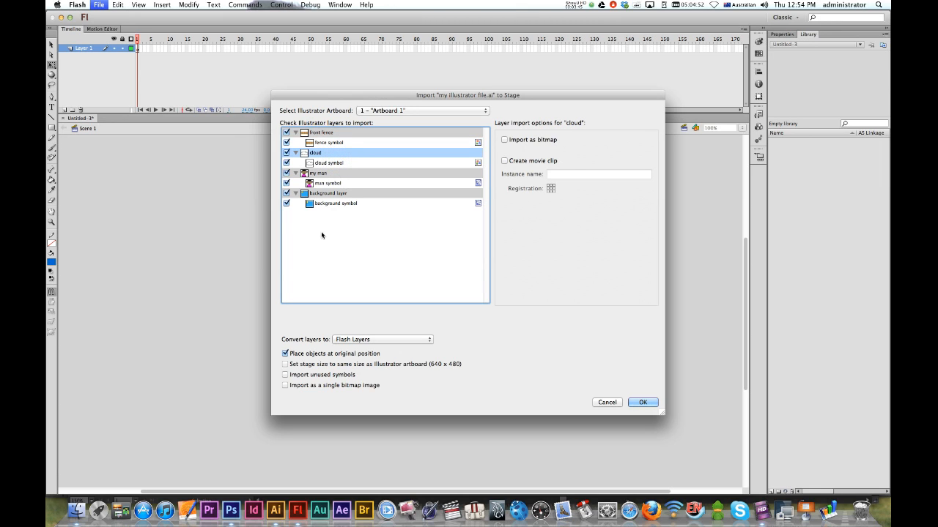
mouse_move(318, 343)
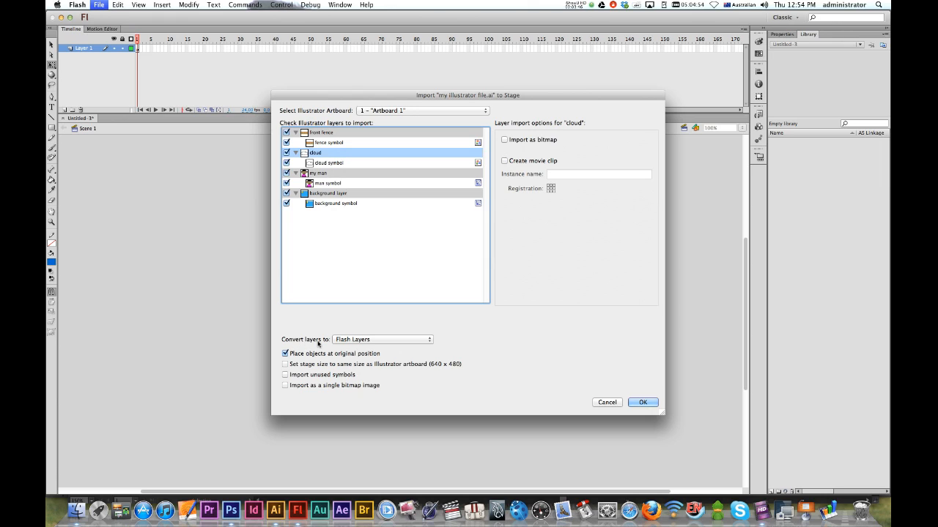
click(381, 340)
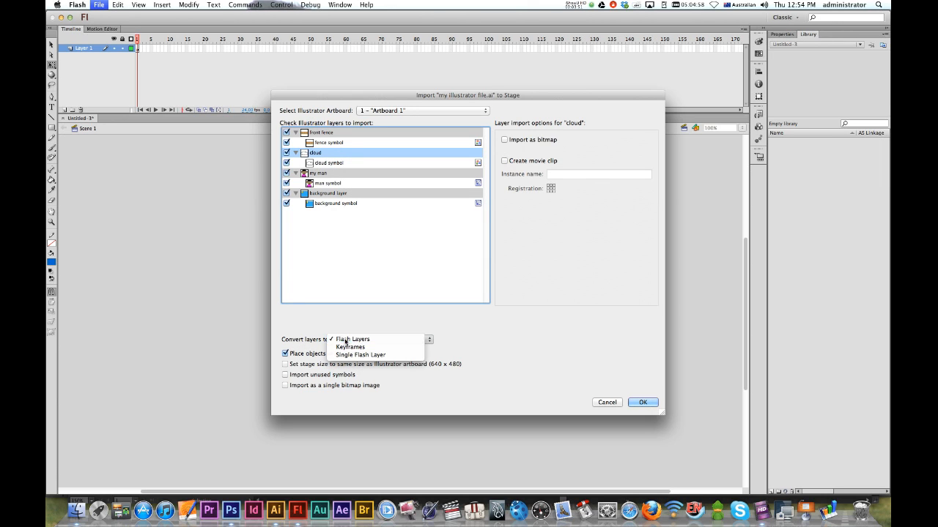
click(351, 340)
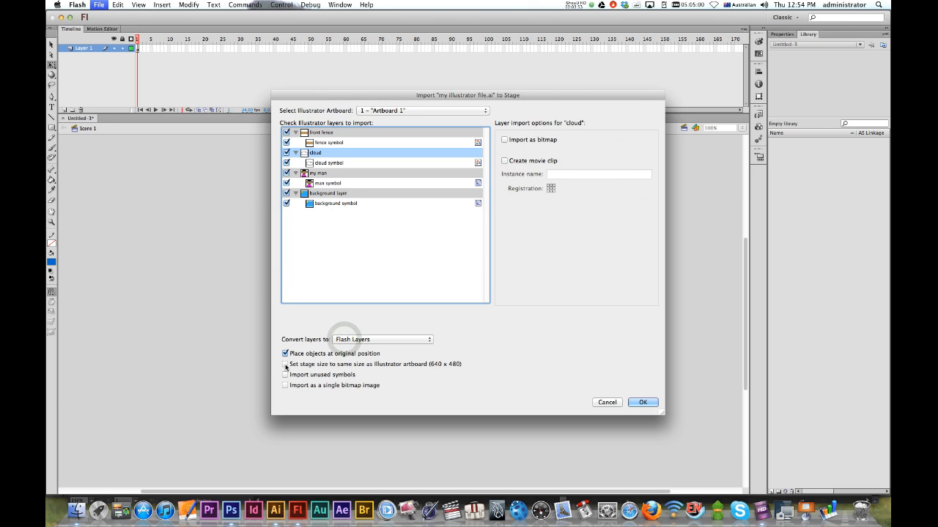
click(284, 364)
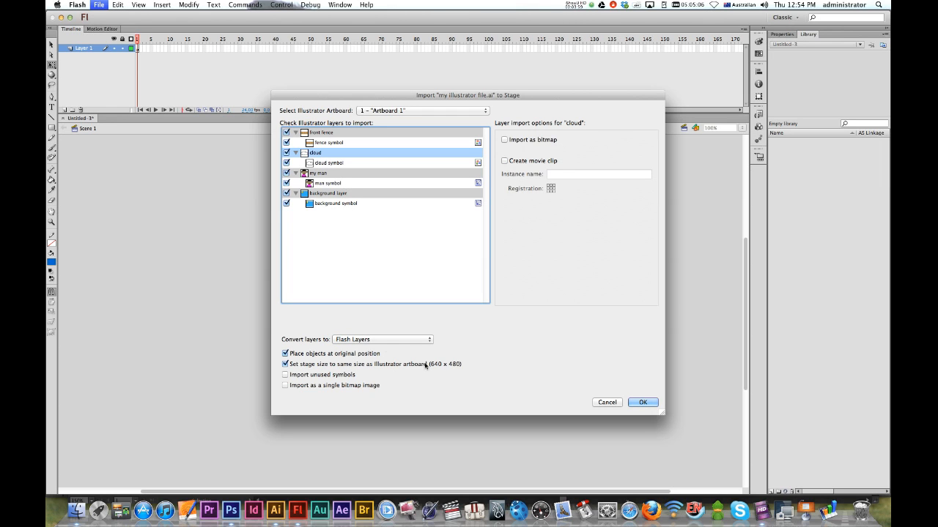
click(642, 402)
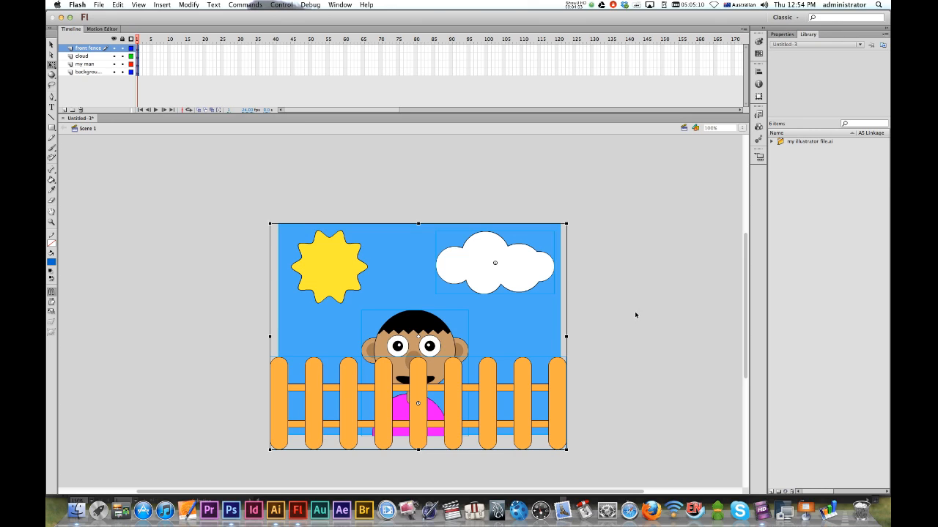
mouse_move(636, 317)
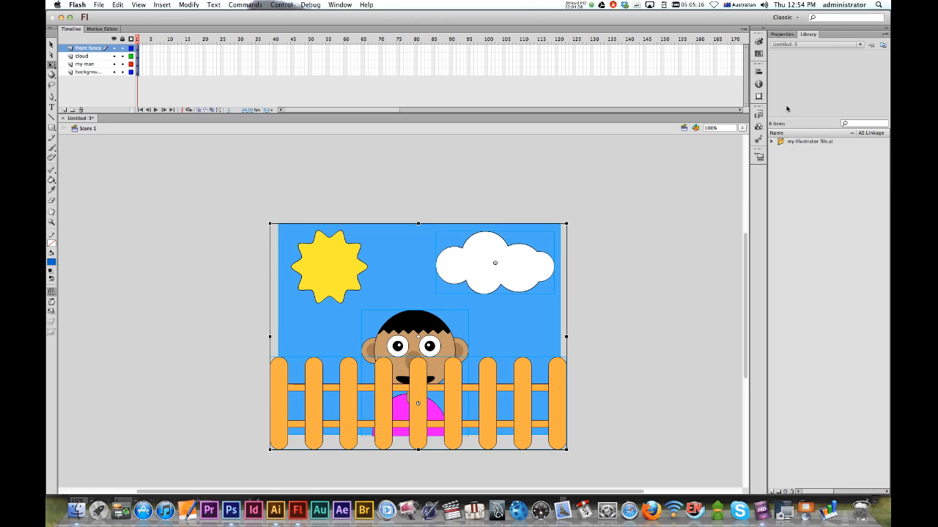
- Expand the imported file's Illustrator Symbols folder and preview the background, fence and man symbols
click(771, 141)
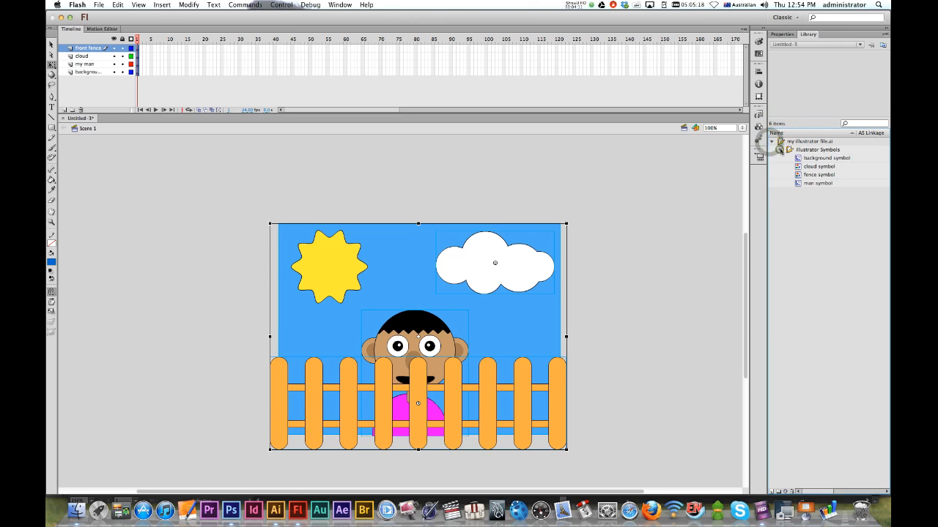
click(826, 158)
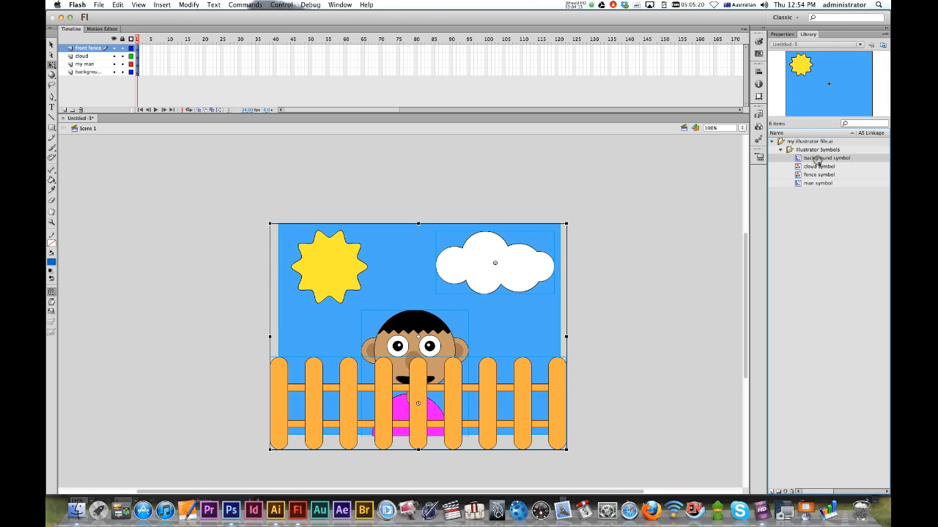
click(818, 175)
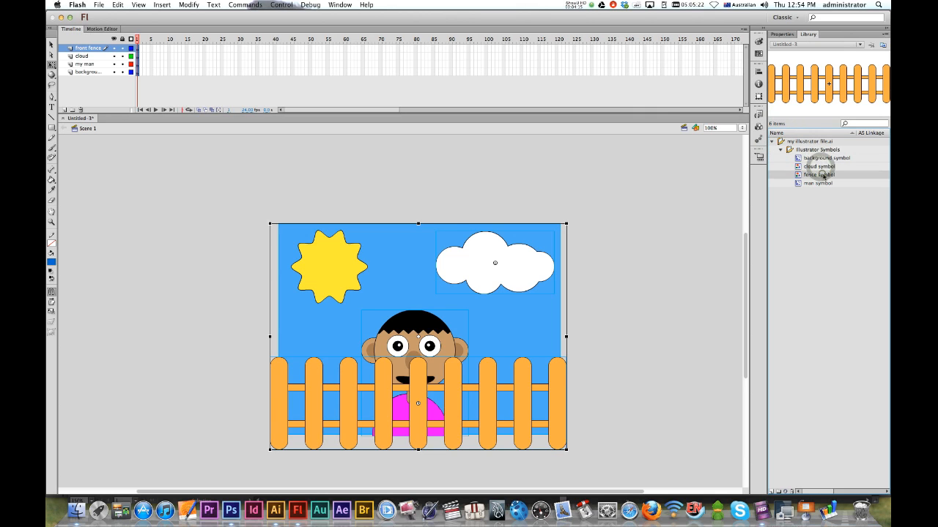
click(818, 183)
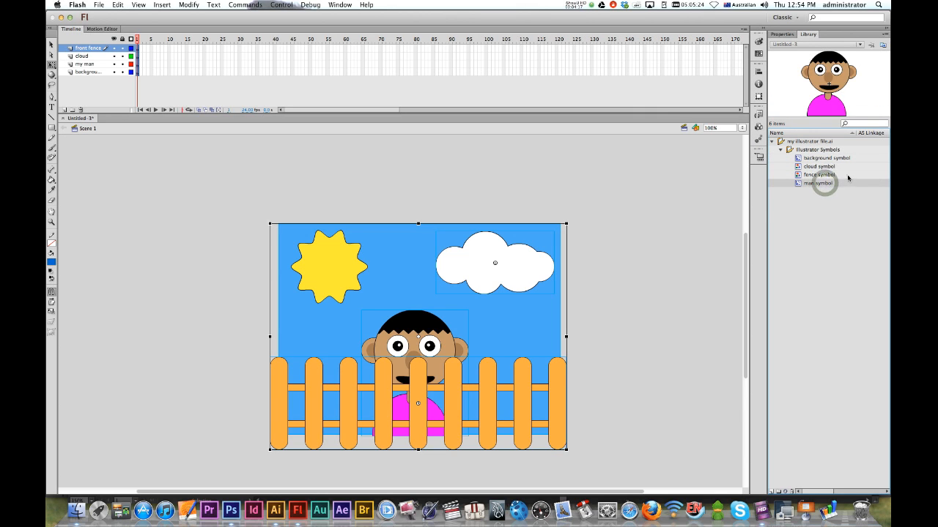
click(826, 158)
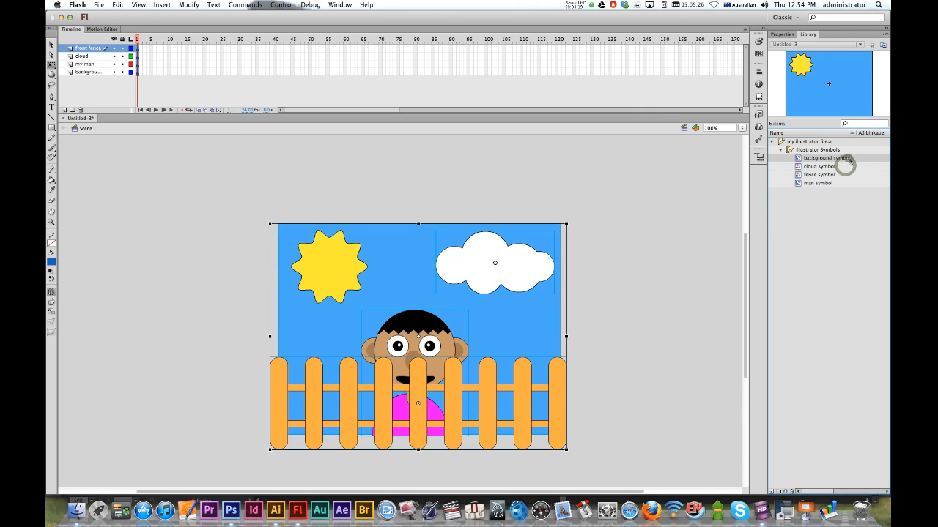
mouse_move(832, 167)
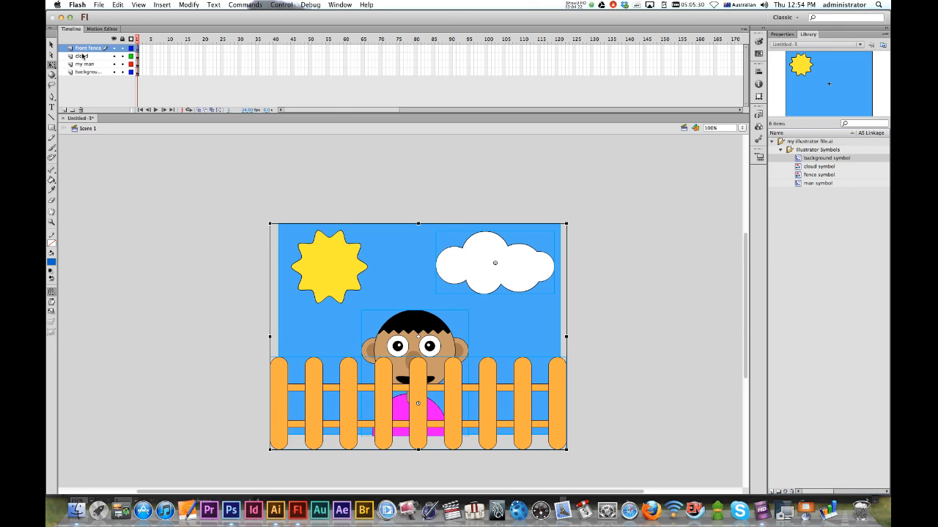
click(85, 65)
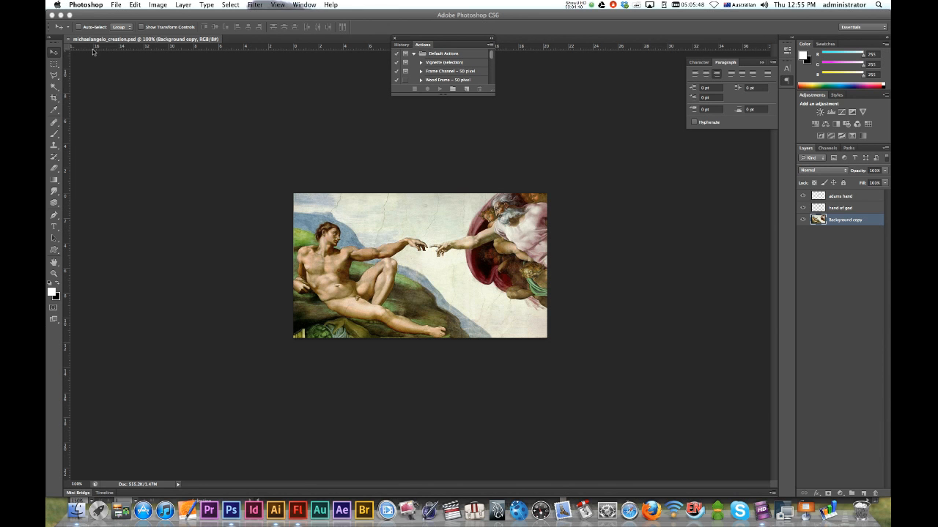
mouse_move(692, 177)
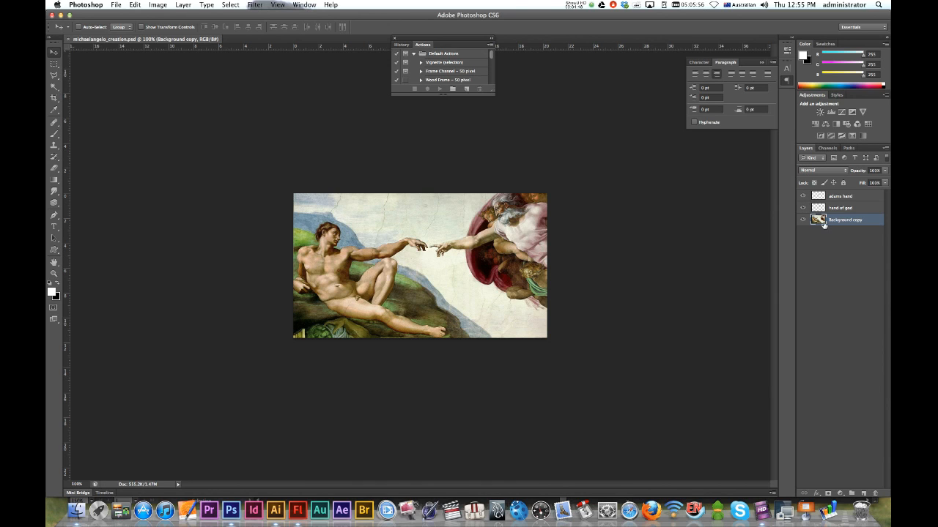
mouse_move(856, 208)
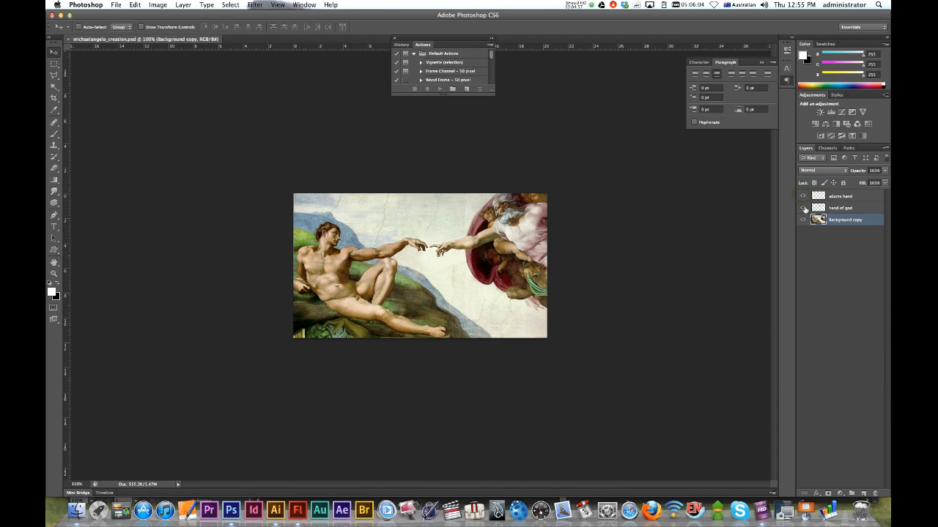
- Toggle the adams hand, hand of god and Background copy layers to inspect them individually
click(841, 196)
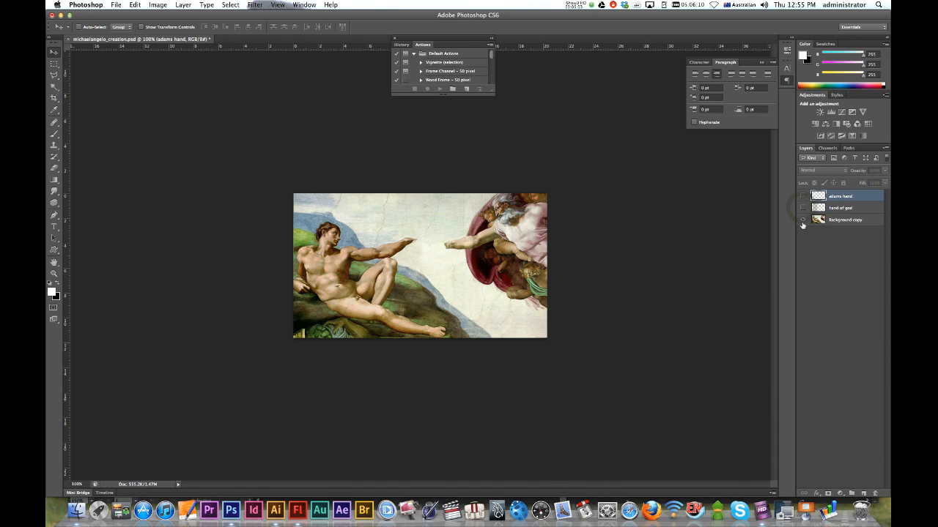
click(803, 220)
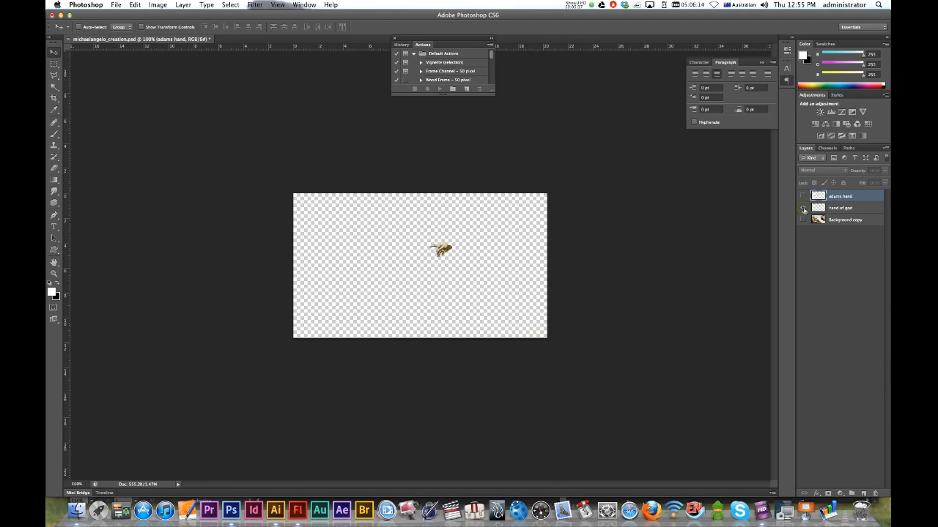
click(803, 211)
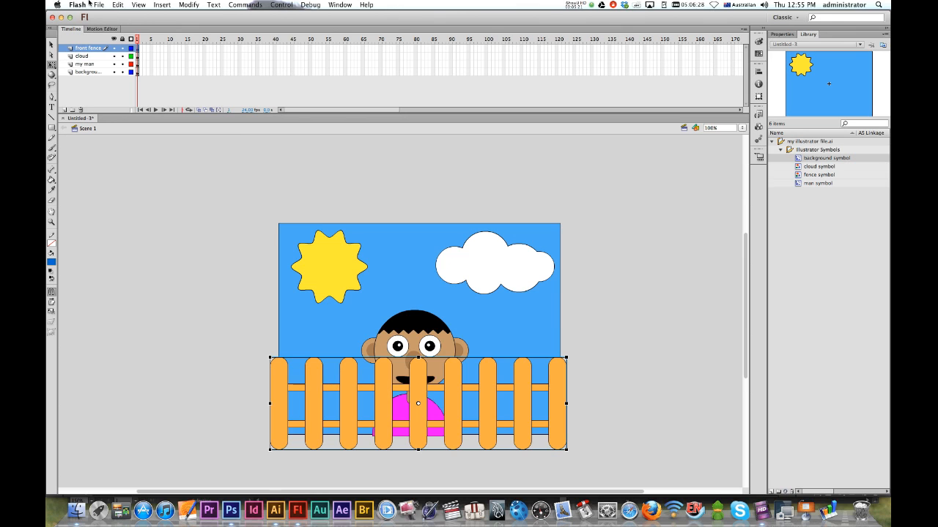
- Create a fresh ActionScript 3.0 Flash document
click(96, 5)
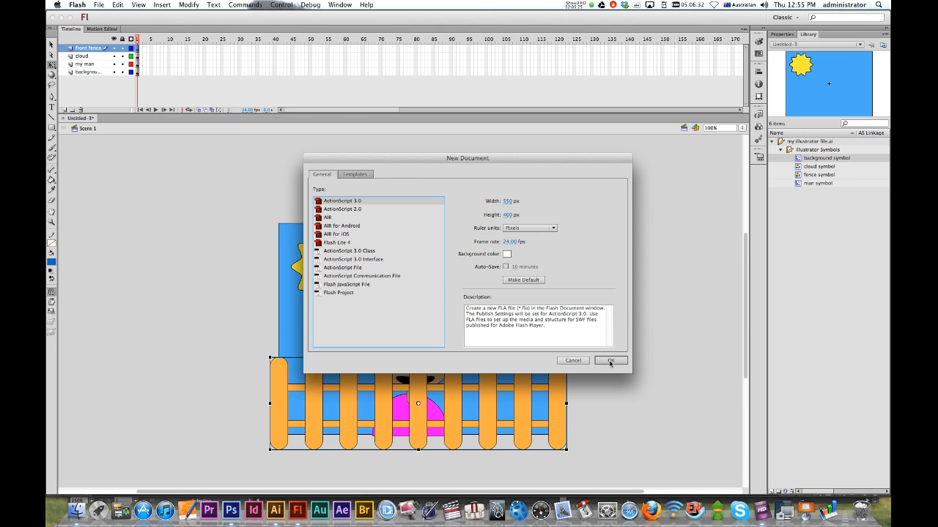
click(609, 360)
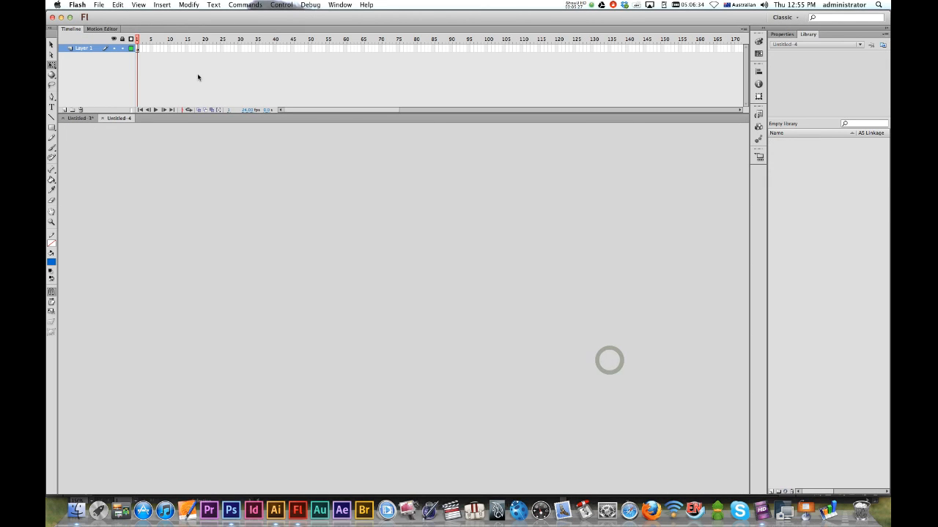
- Import to Stage and choose the 'michaelangelo creation' PSD file
click(98, 4)
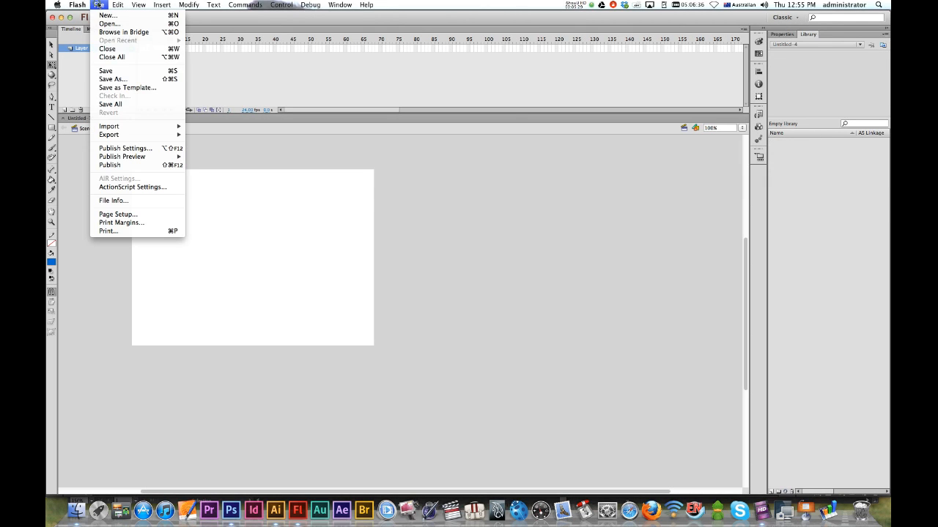
mouse_move(108, 126)
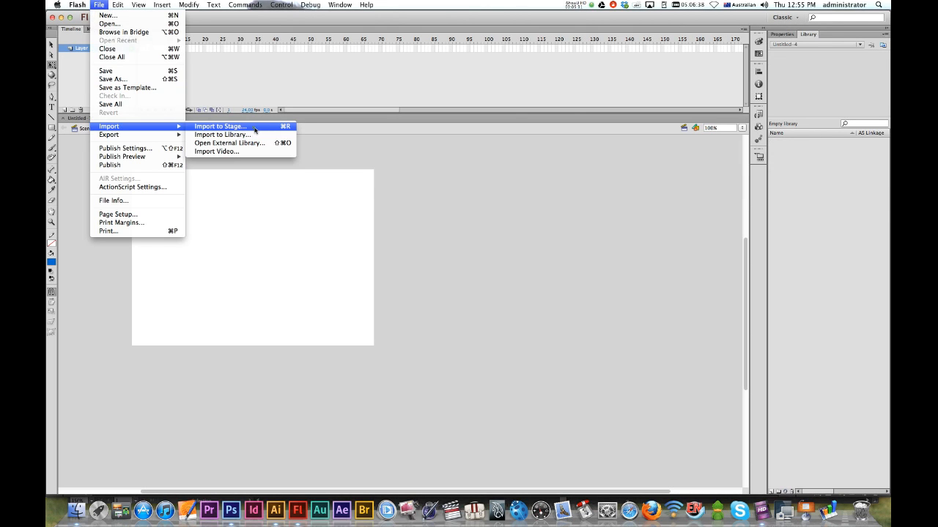
click(220, 126)
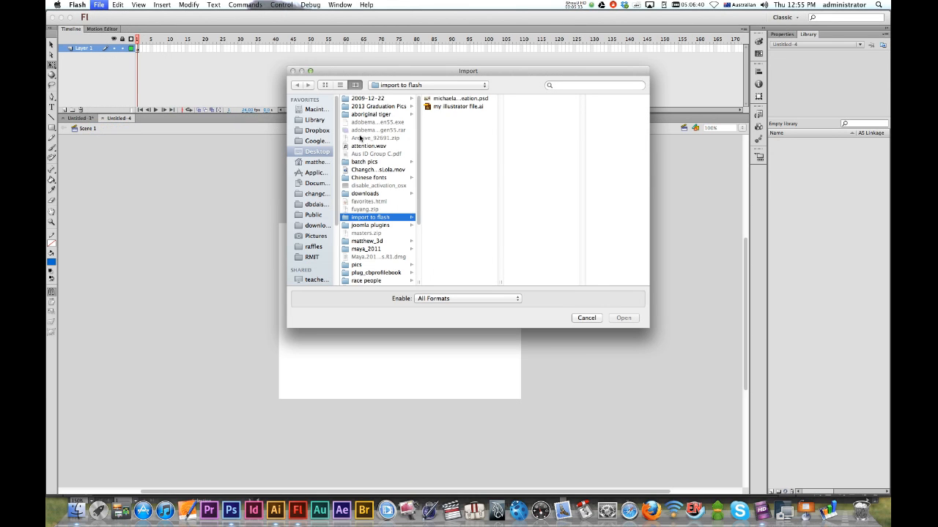
click(460, 98)
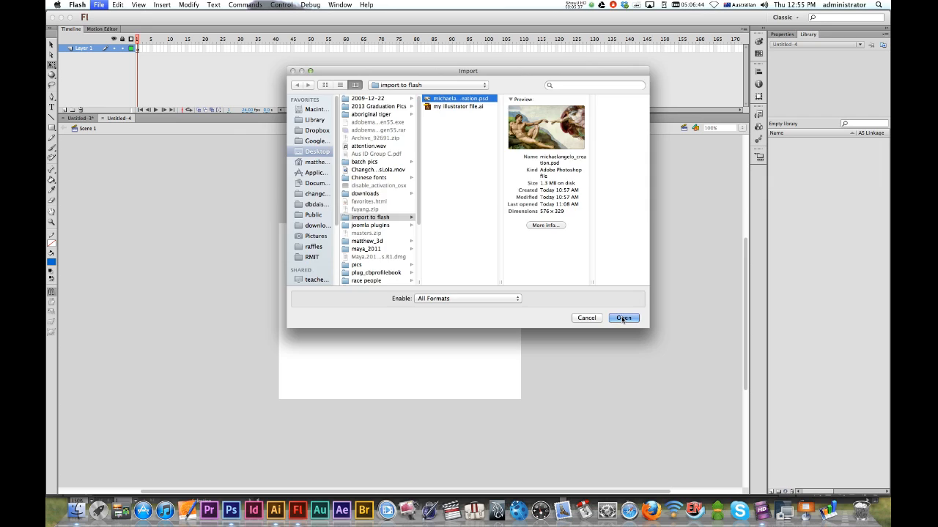
click(623, 316)
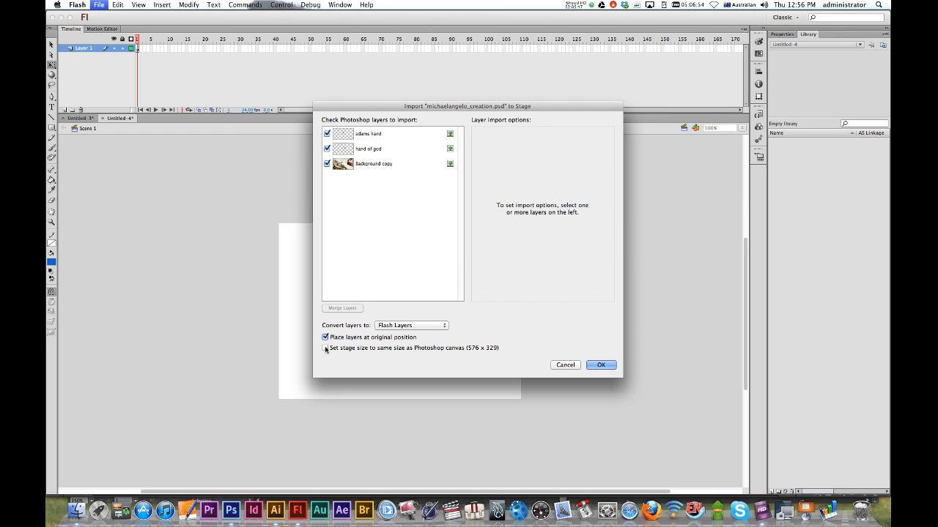
- Import the Photoshop layers with 'Set stage size to same size as Photoshop canvas' enabled
click(325, 348)
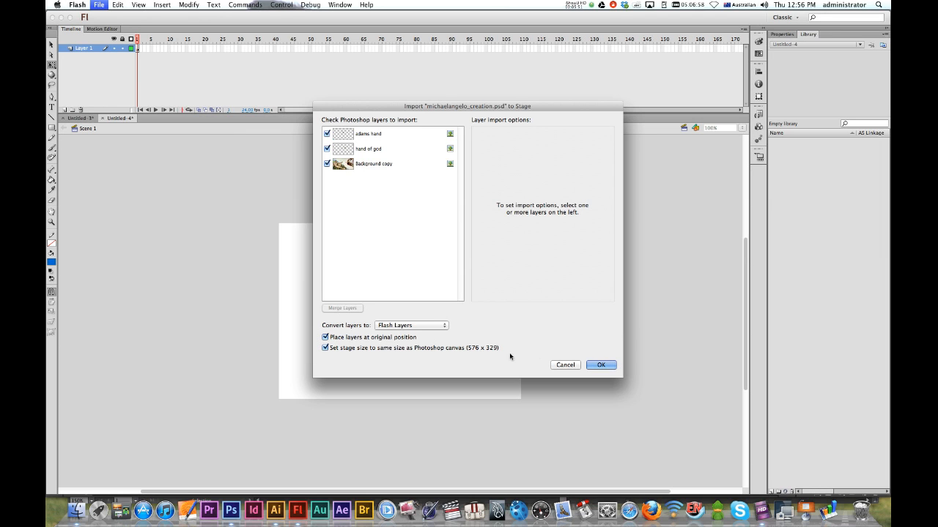
click(600, 365)
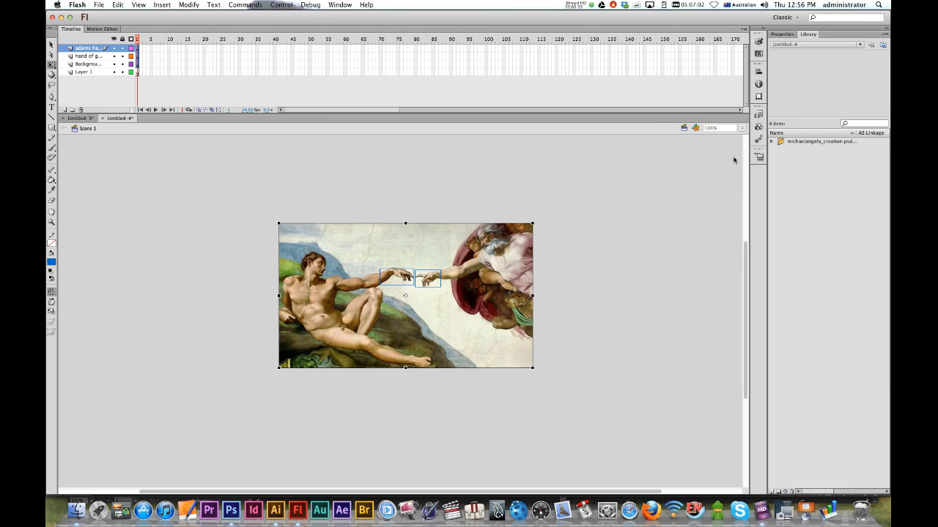
- Preview Adam's hand, background copy and God's hand in the PSD library folder, then select God's hand on stage
click(770, 141)
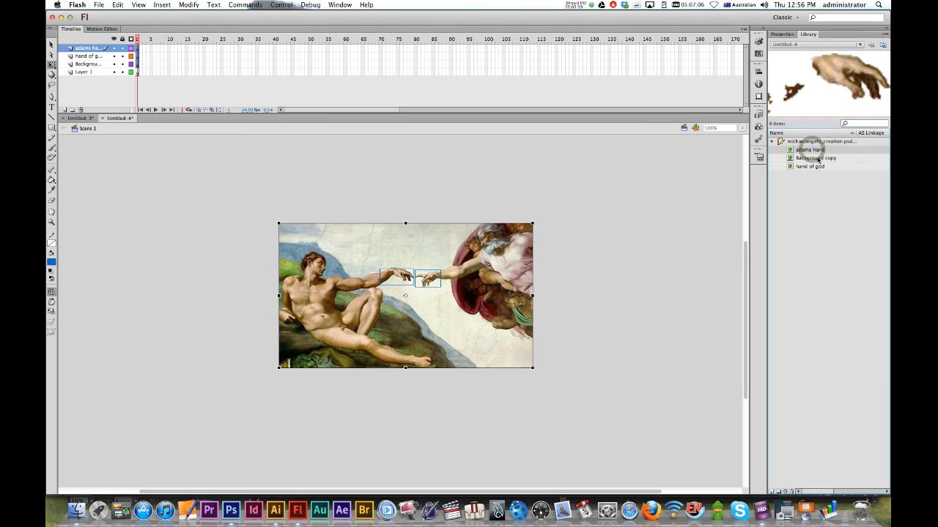
click(809, 150)
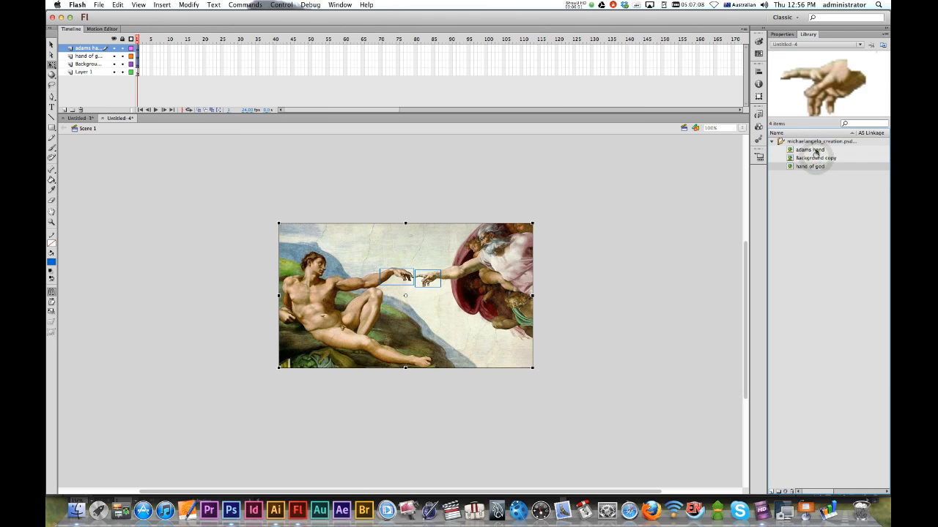
click(814, 158)
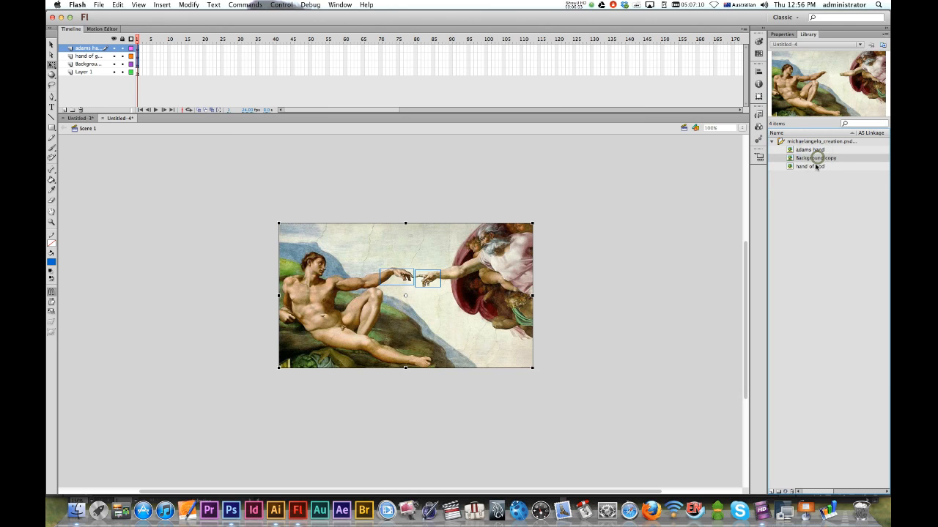
click(809, 167)
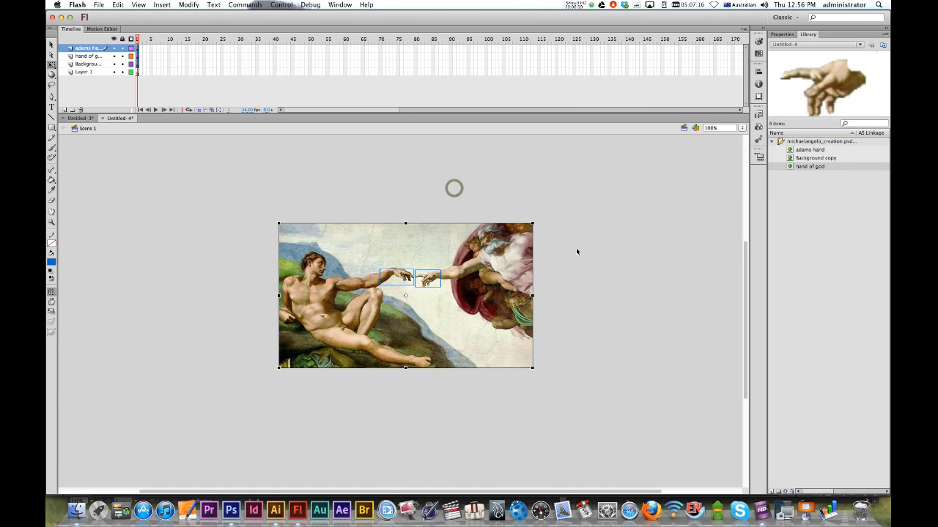
click(87, 56)
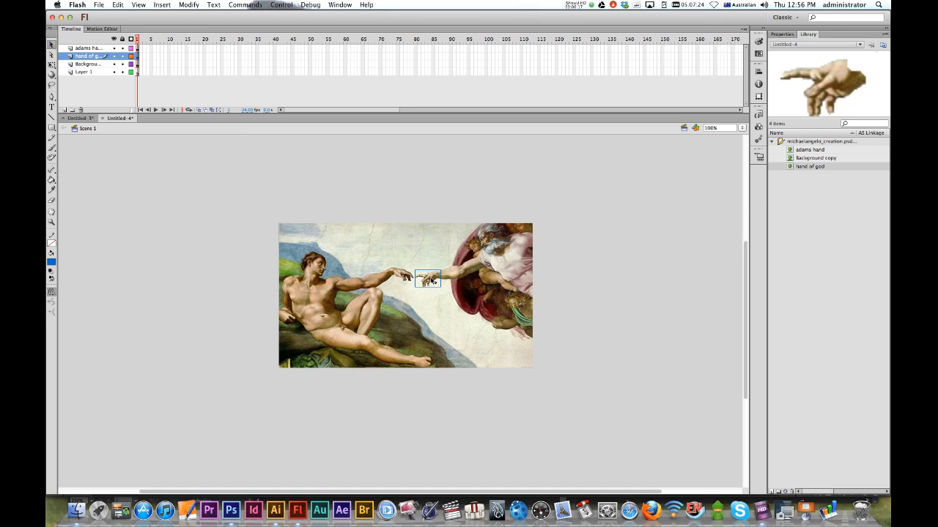
- Convert God's hand into a library symbol named 'hand of god'
right_click(428, 278)
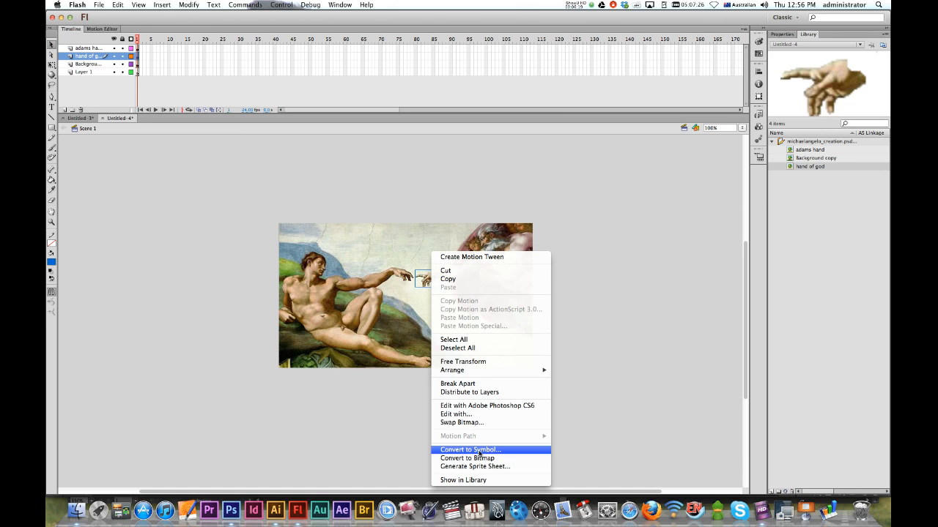
click(469, 450)
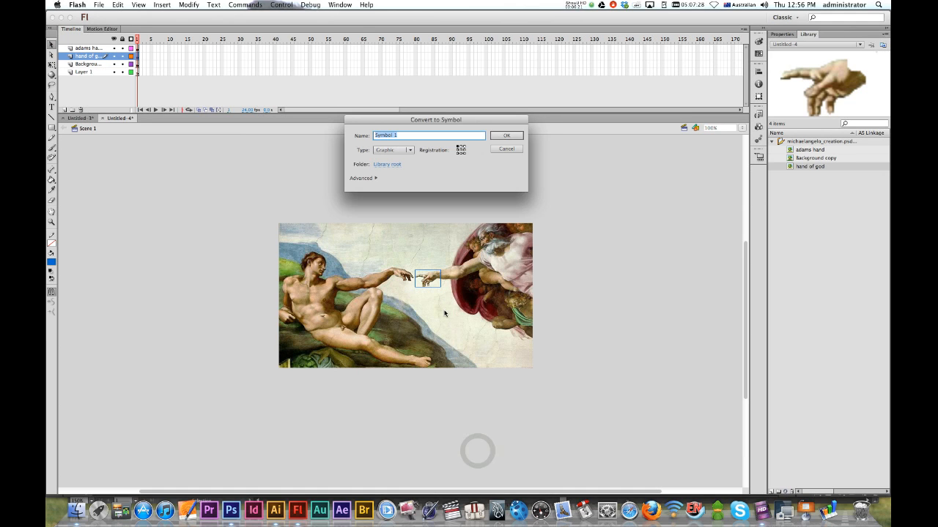
text(hand of god)
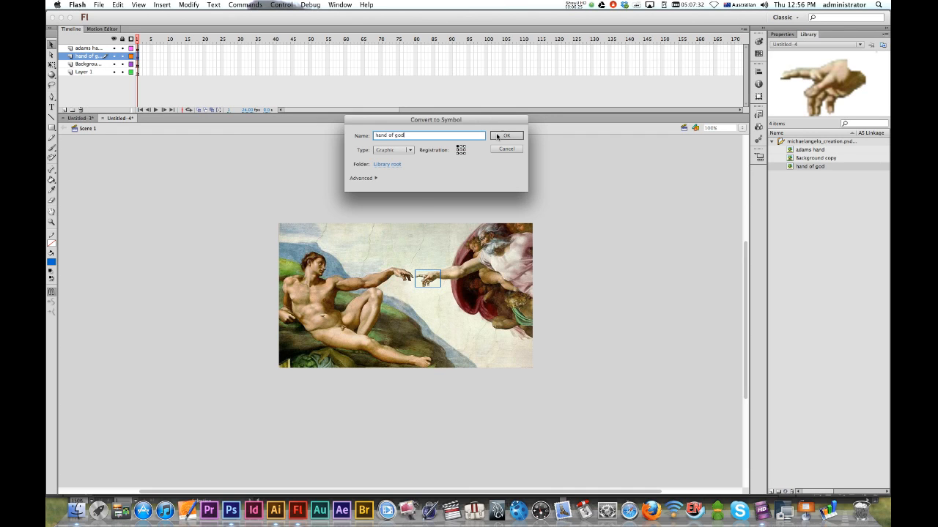
click(507, 134)
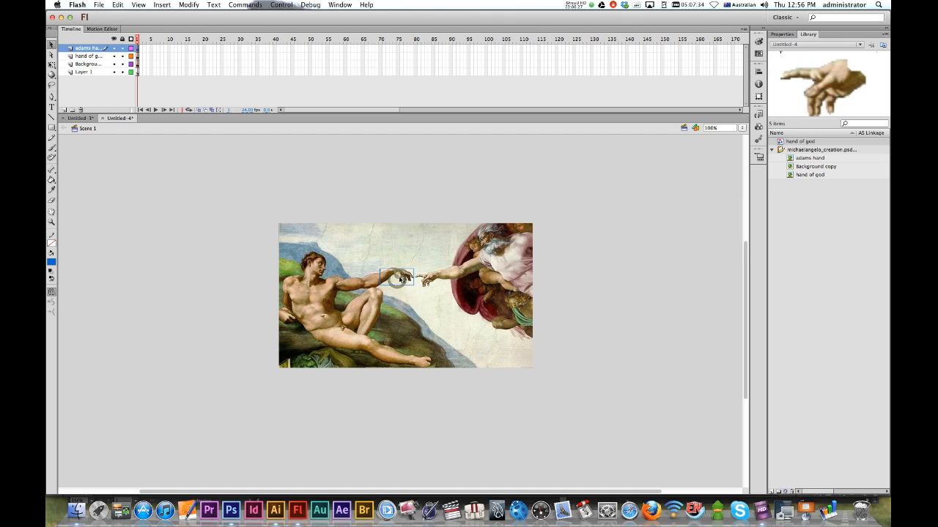
- Convert Adam's hand into a library symbol named 'hand of adam'
right_click(398, 277)
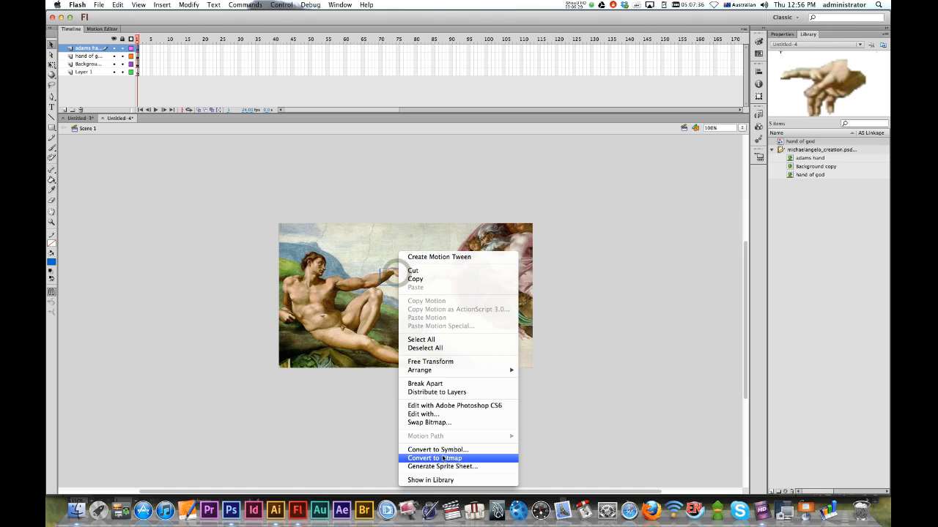
click(436, 450)
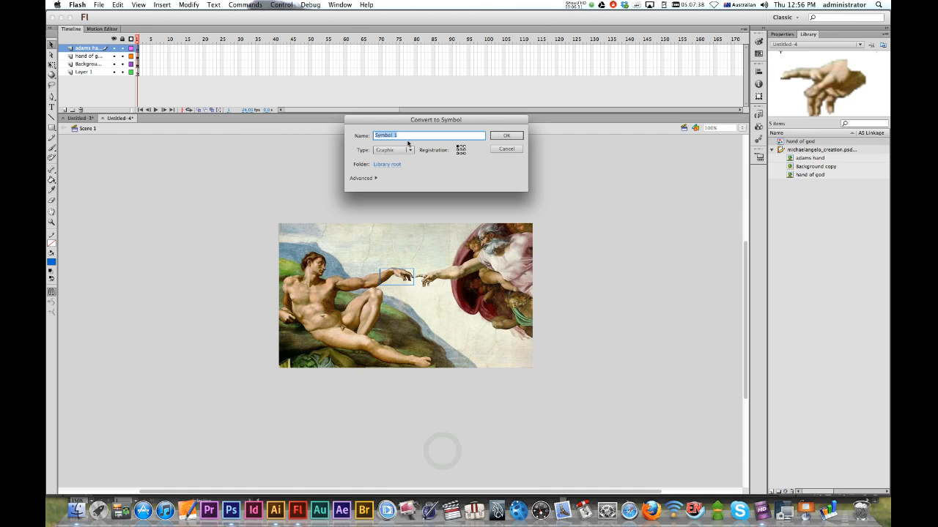
text(hand of ad)
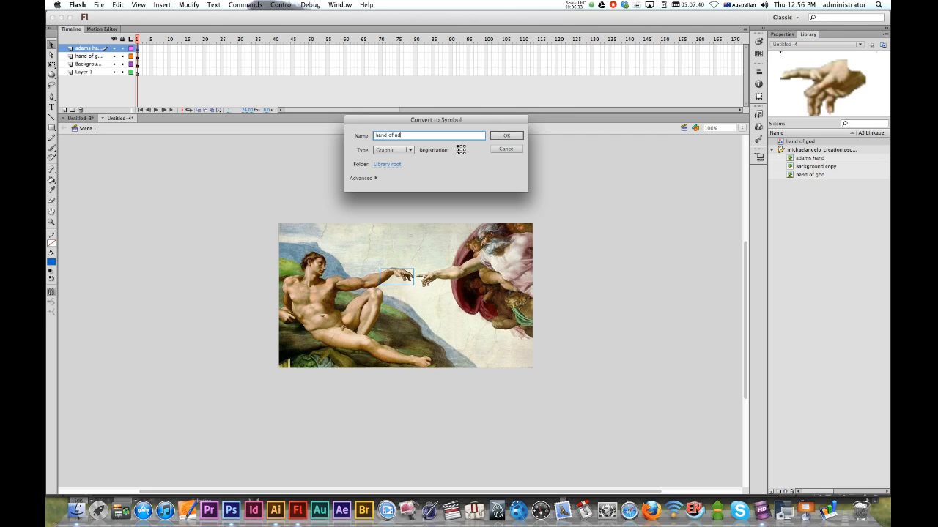
click(507, 135)
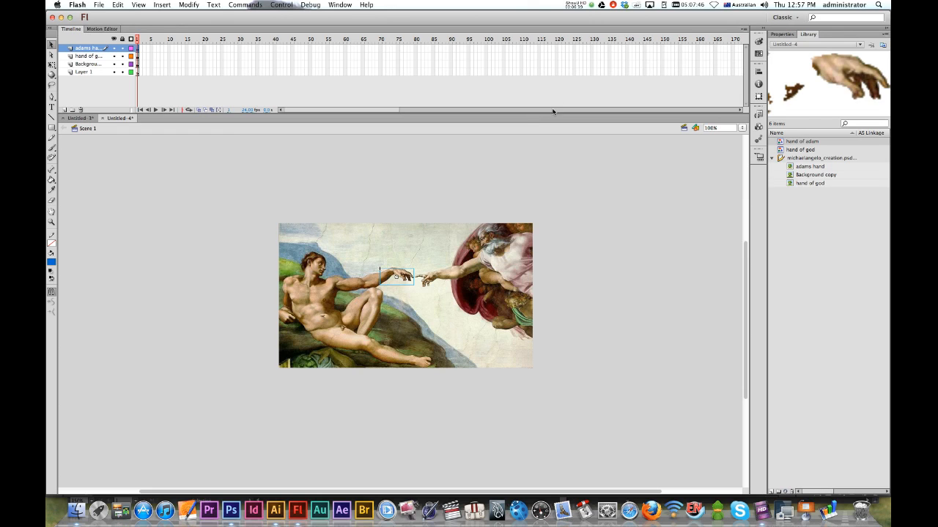
mouse_move(586, 17)
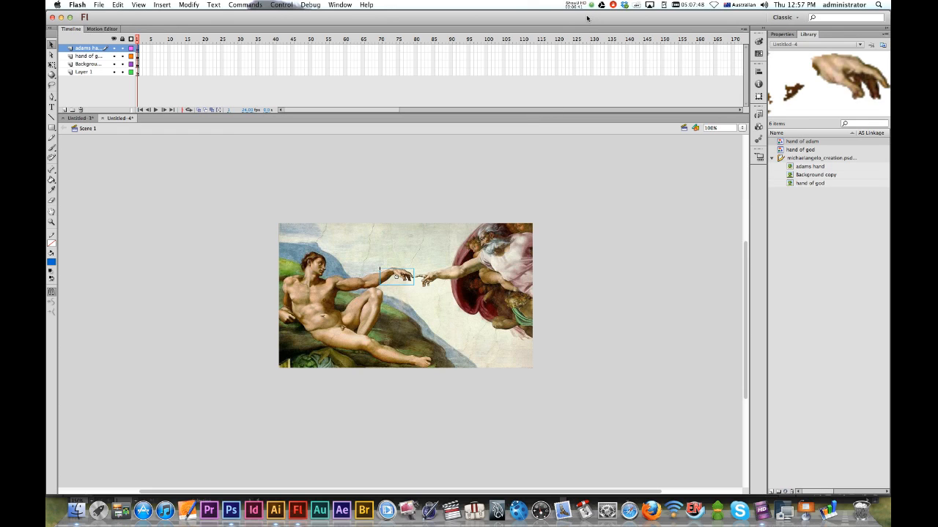